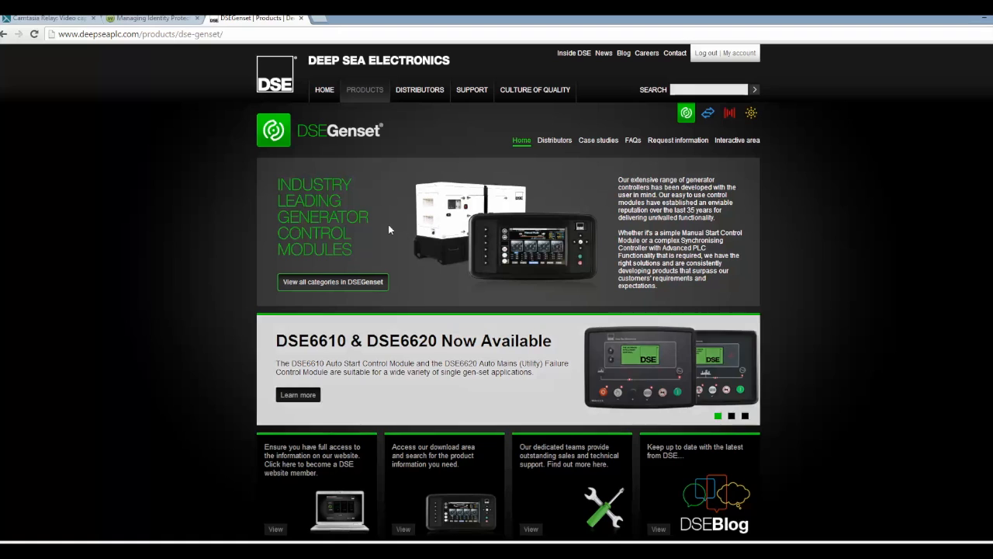
# Step: Go to the DSE home page and start registering a new website account
pyautogui.click(707, 111)
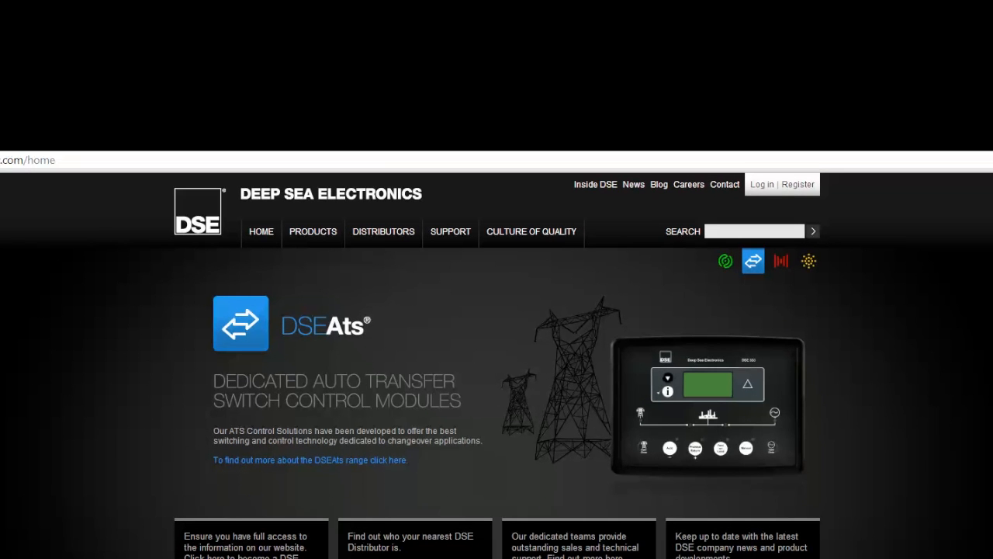
pyautogui.moveTo(798, 184)
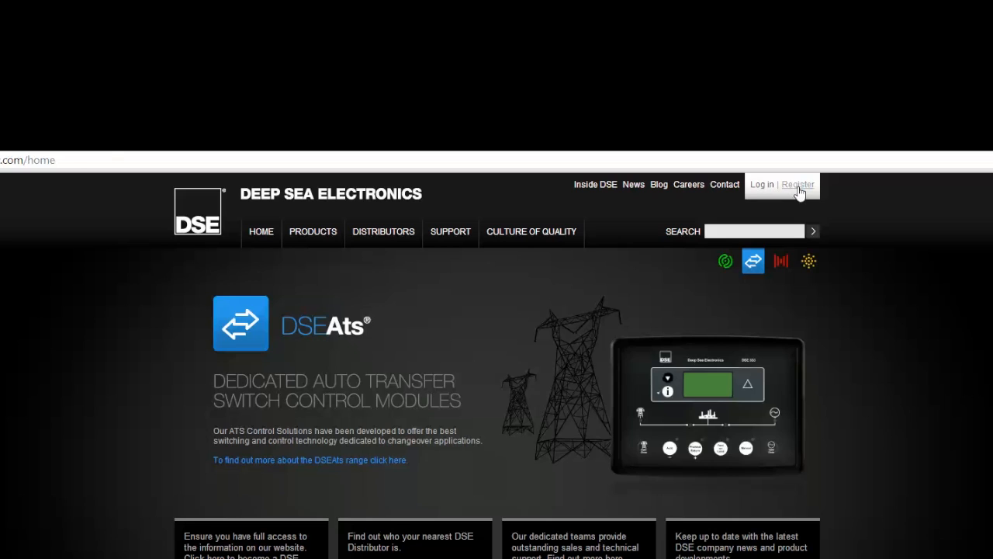
pyautogui.click(798, 185)
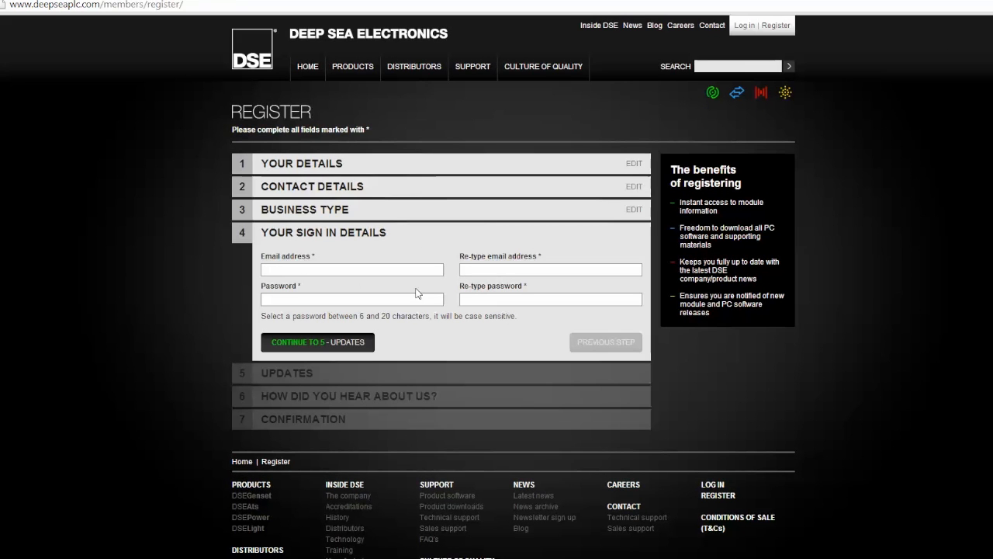
pyautogui.click(350, 270)
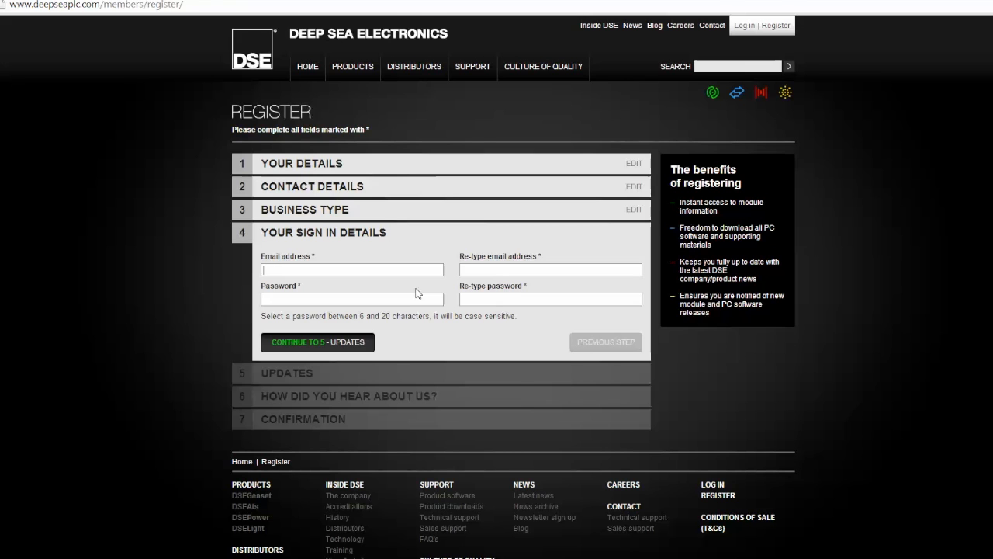
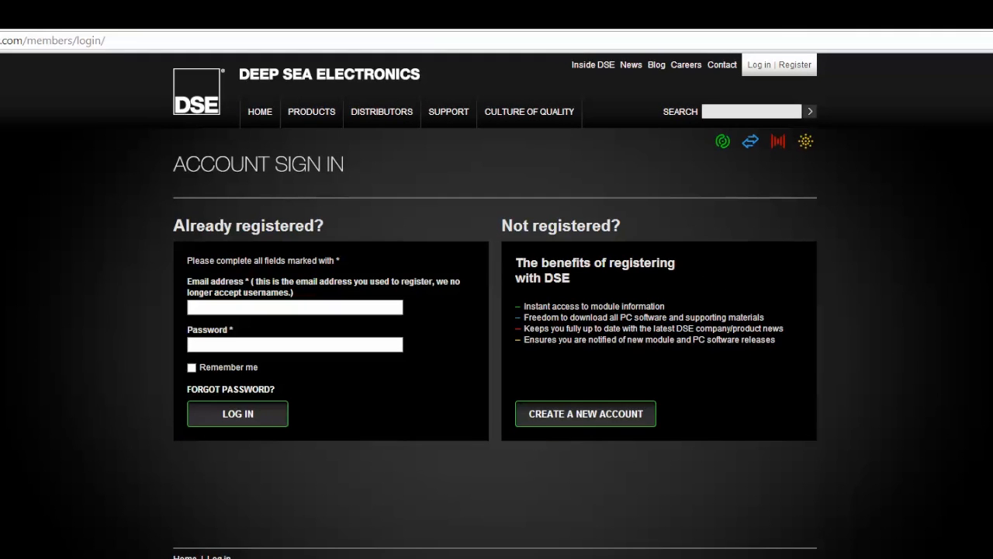
pyautogui.moveTo(759, 70)
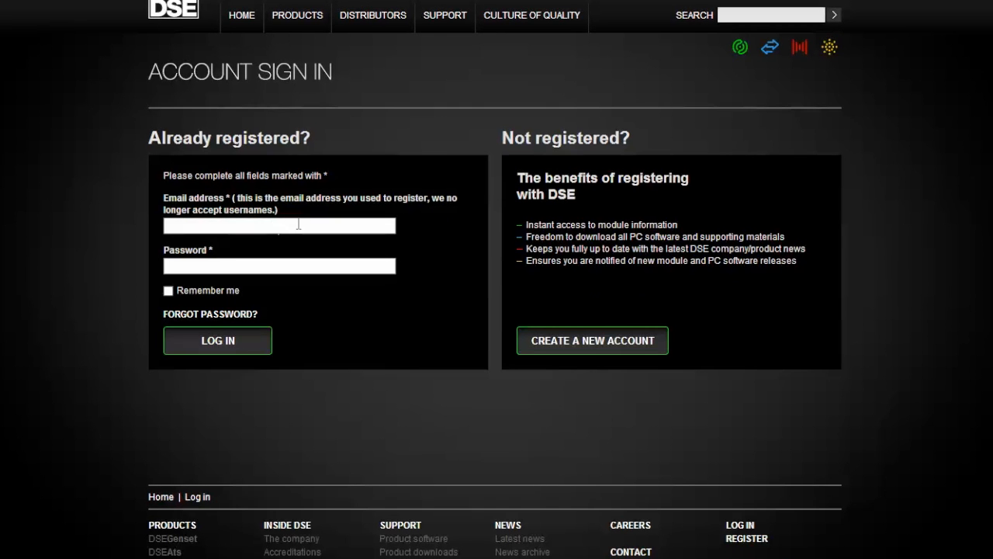
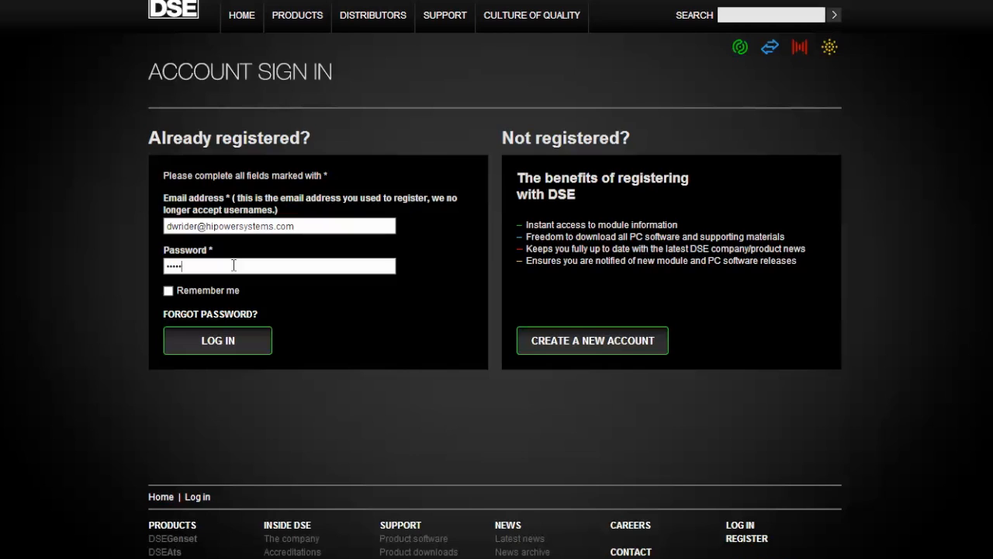
# Step: Log in to the DSE account with the password, Remember me ticked, and return home
pyautogui.click(167, 290)
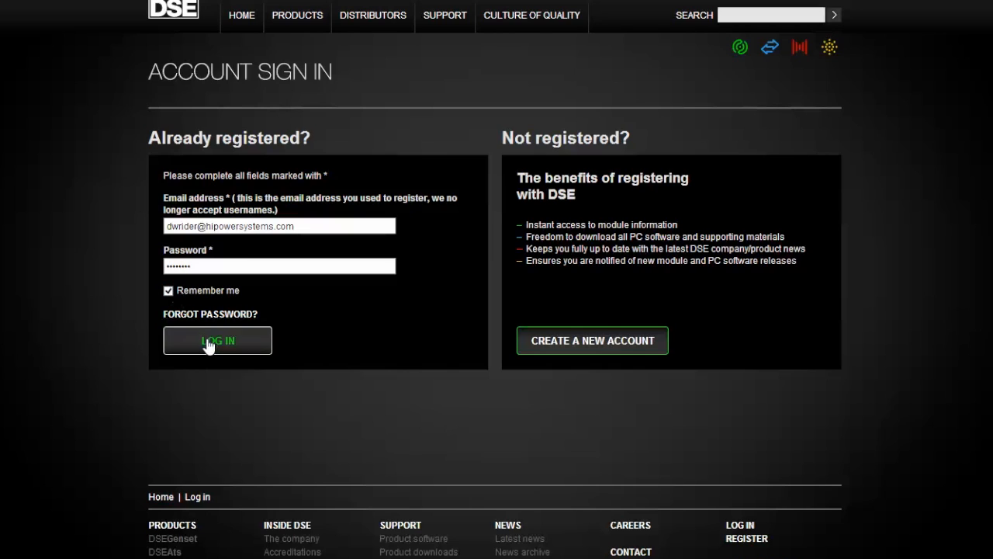
pyautogui.click(217, 340)
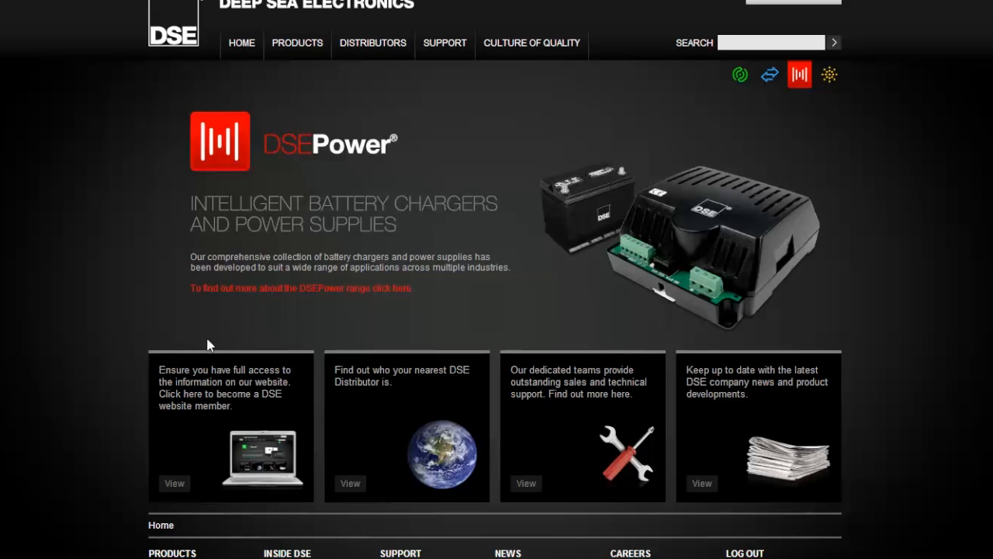
pyautogui.click(829, 75)
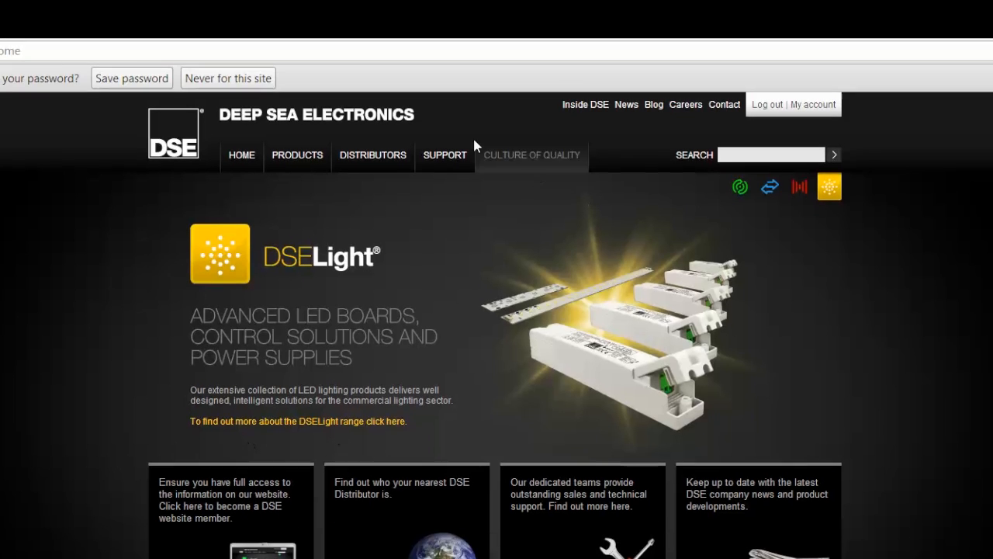
# Step: Go to Support product software and choose DSE7310 as the module number
pyautogui.click(444, 156)
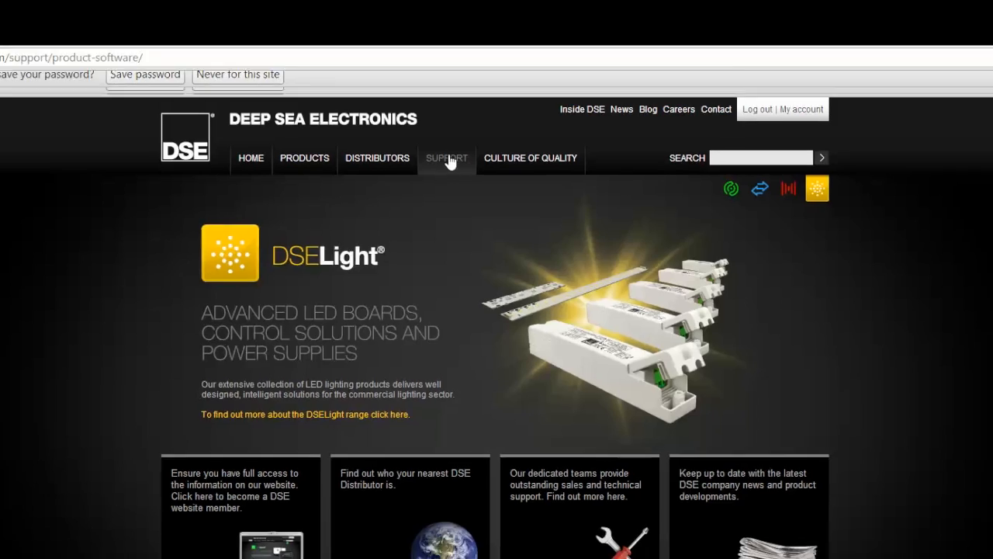
pyautogui.click(447, 158)
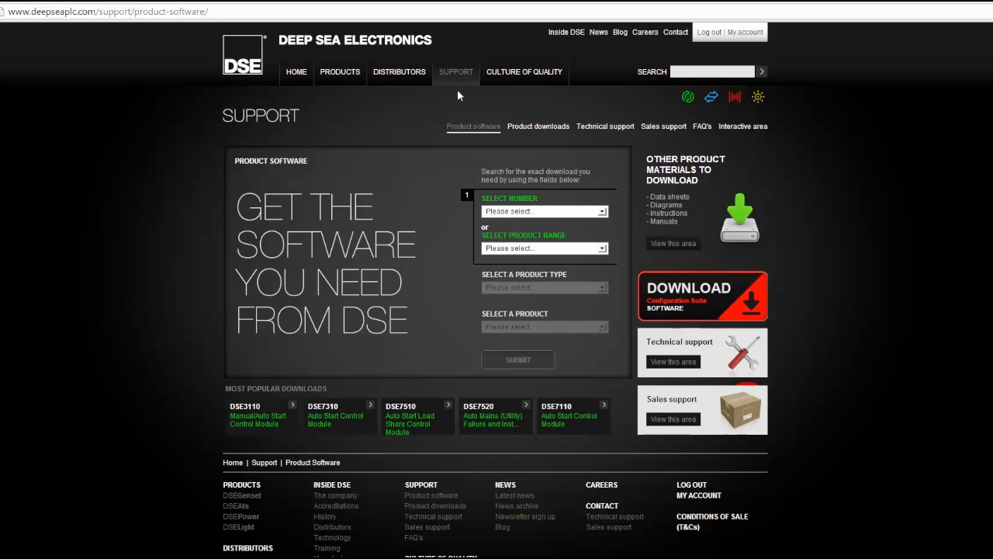
pyautogui.moveTo(609, 221)
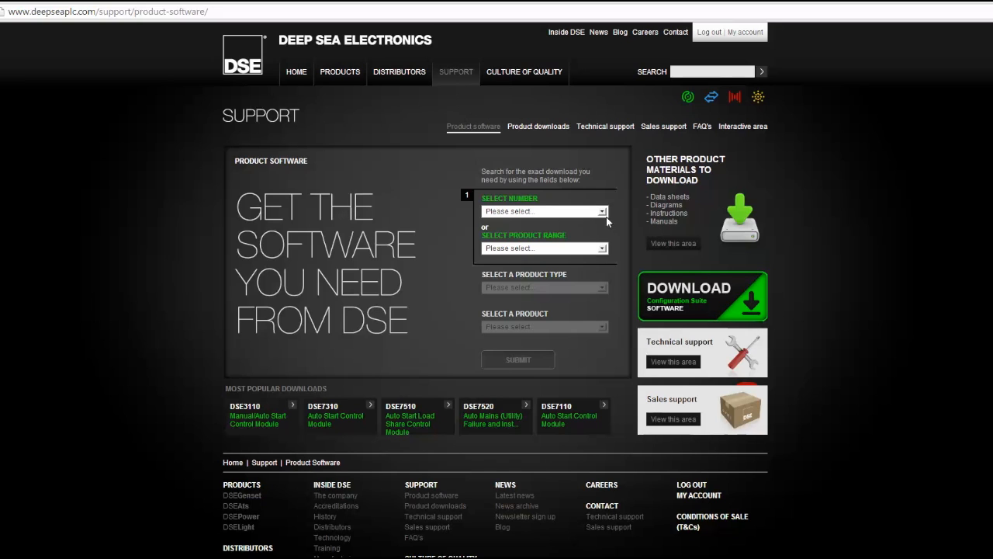
pyautogui.moveTo(701, 296)
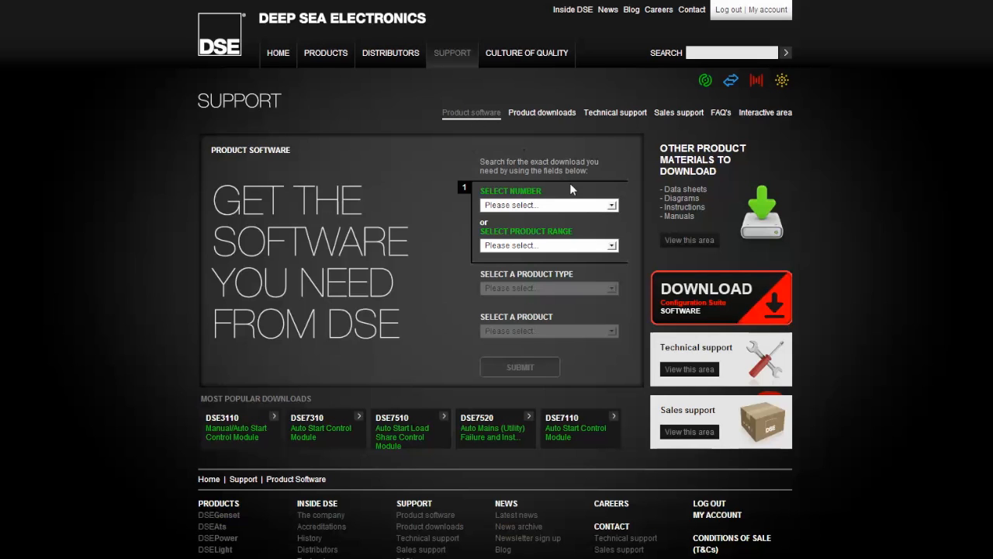
pyautogui.click(546, 205)
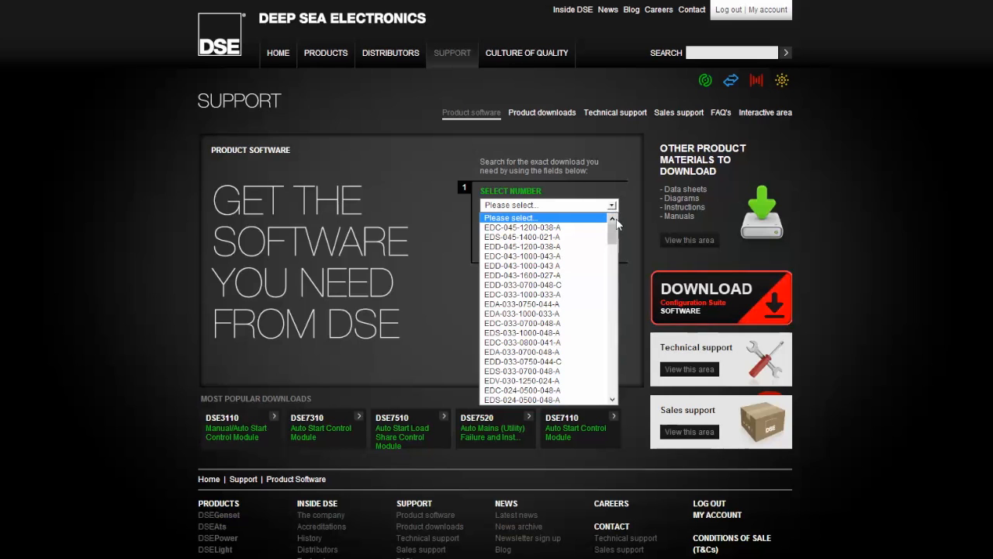
pyautogui.scroll(-3)
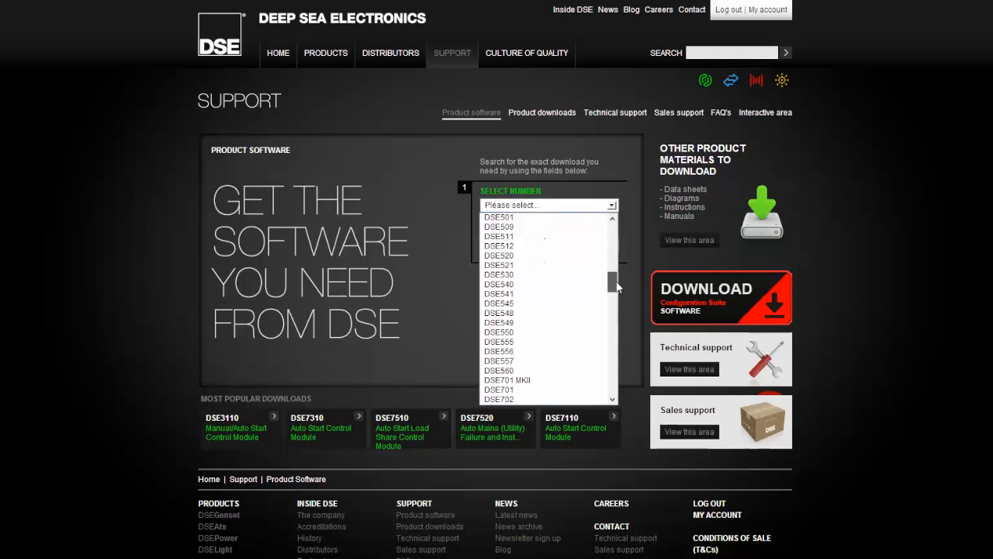
pyautogui.scroll(-3)
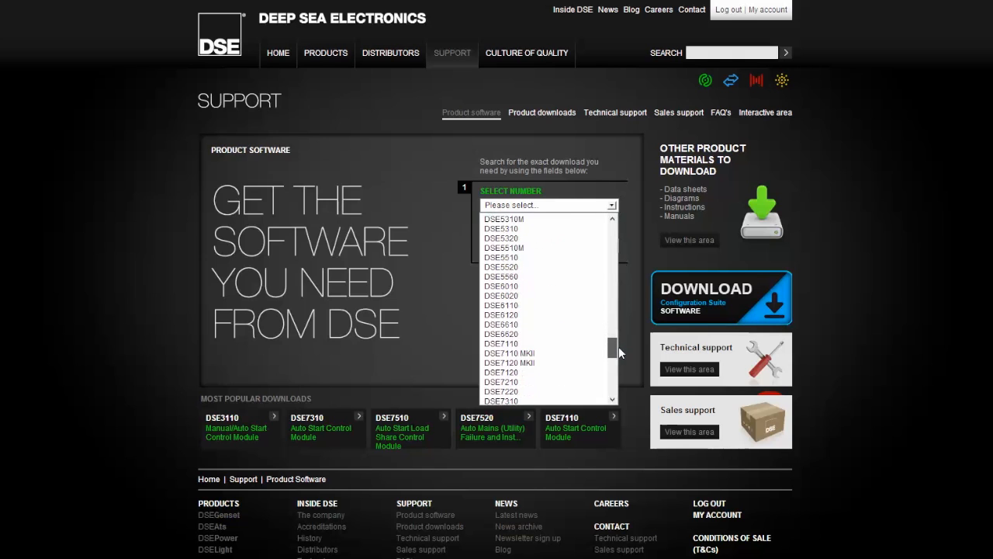
pyautogui.scroll(-3)
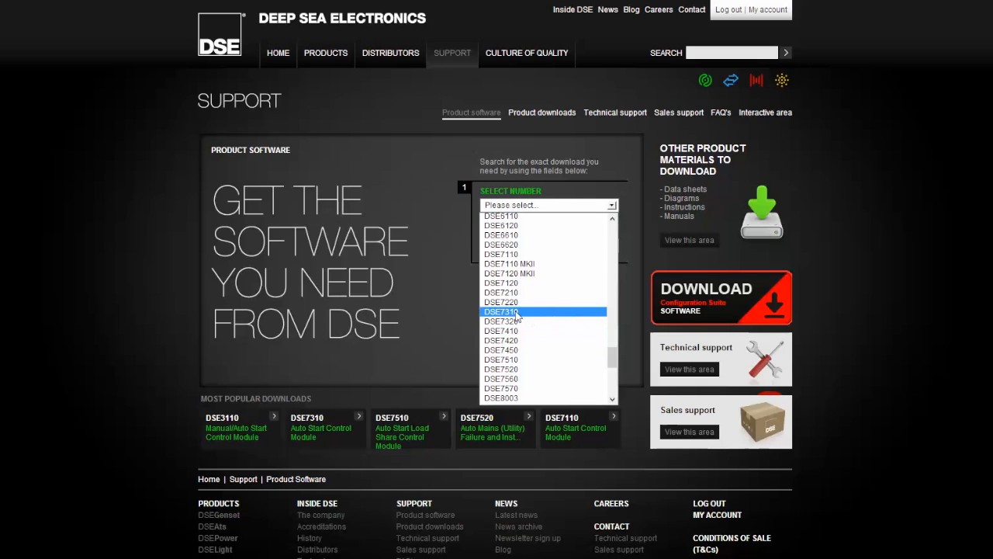
pyautogui.click(500, 310)
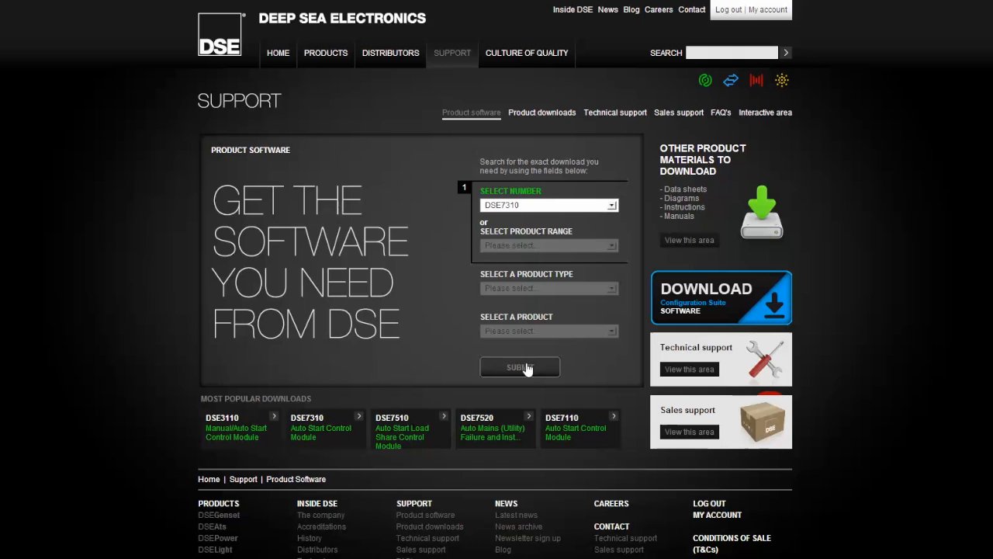
# Step: Look up the software downloads for the DSE7310 module
pyautogui.click(519, 366)
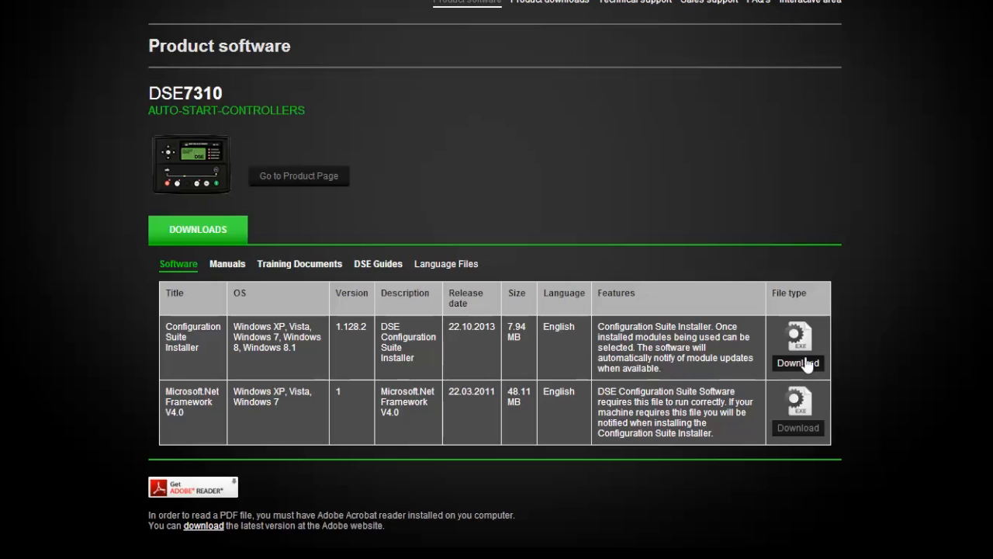
pyautogui.moveTo(797, 429)
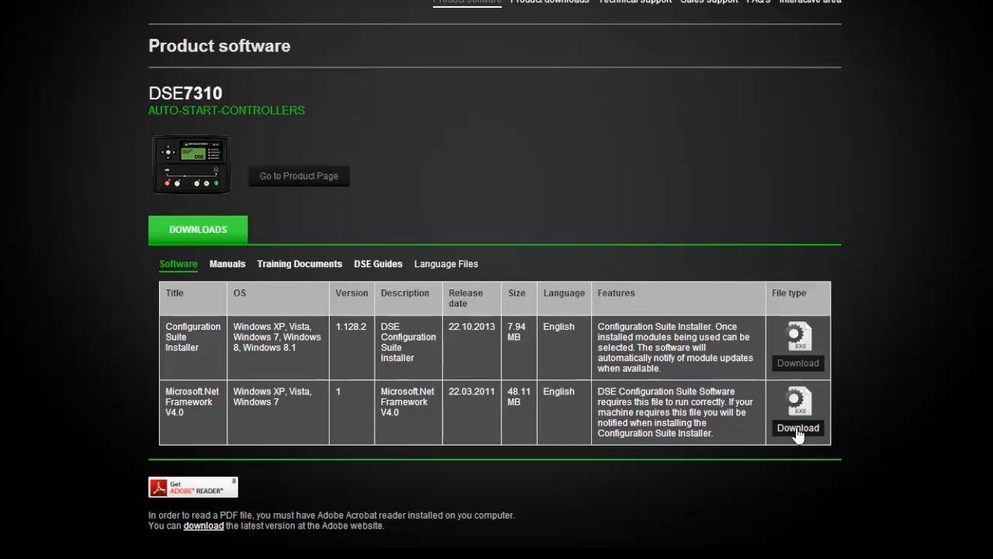
pyautogui.moveTo(804, 382)
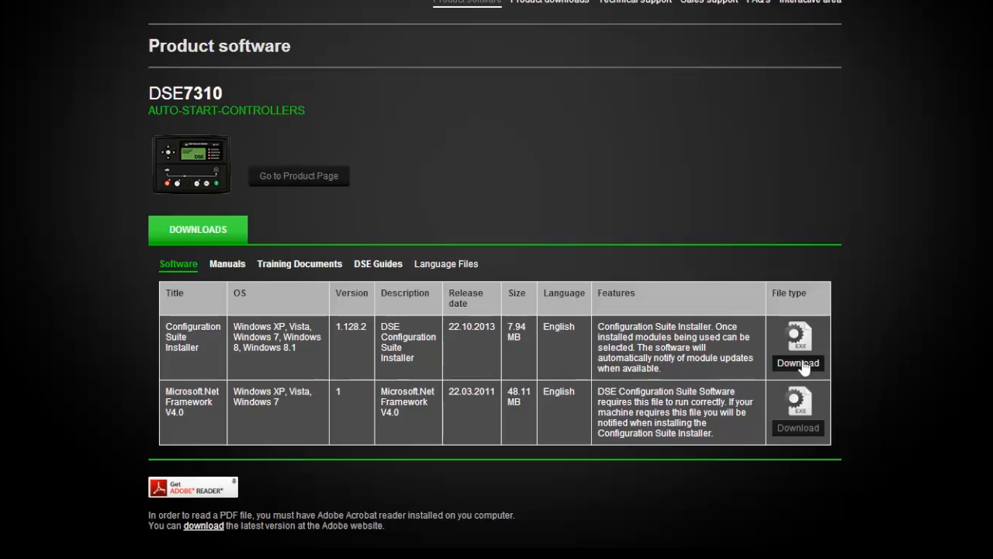
pyautogui.moveTo(805, 366)
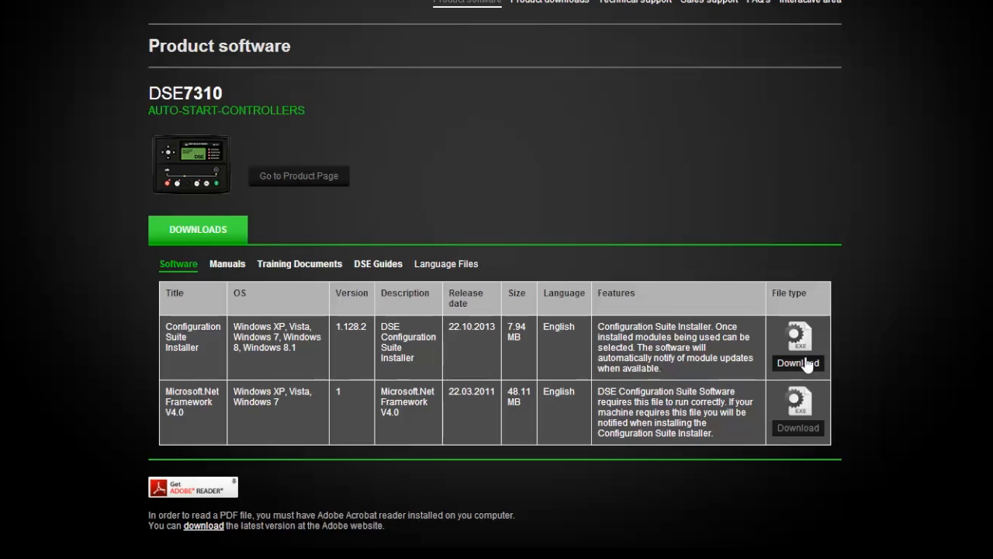
pyautogui.moveTo(804, 425)
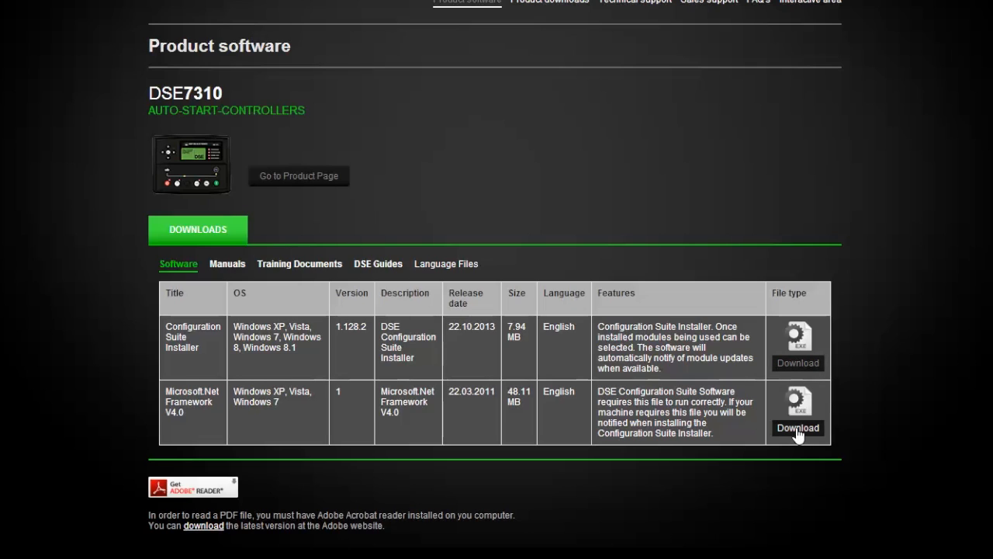
pyautogui.moveTo(798, 364)
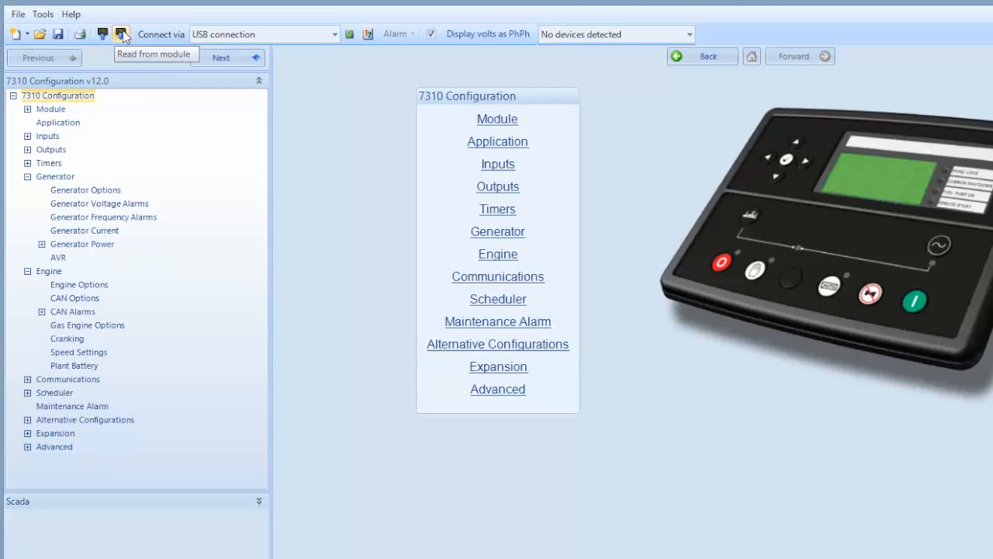
pyautogui.moveTo(111, 103)
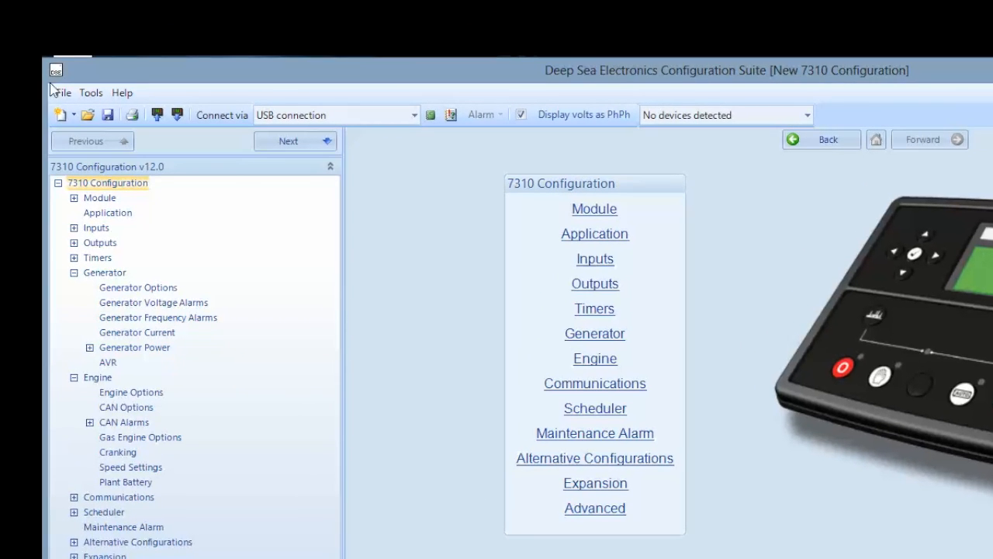
# Step: Show the File menu of the new 7310 configuration
pyautogui.click(62, 94)
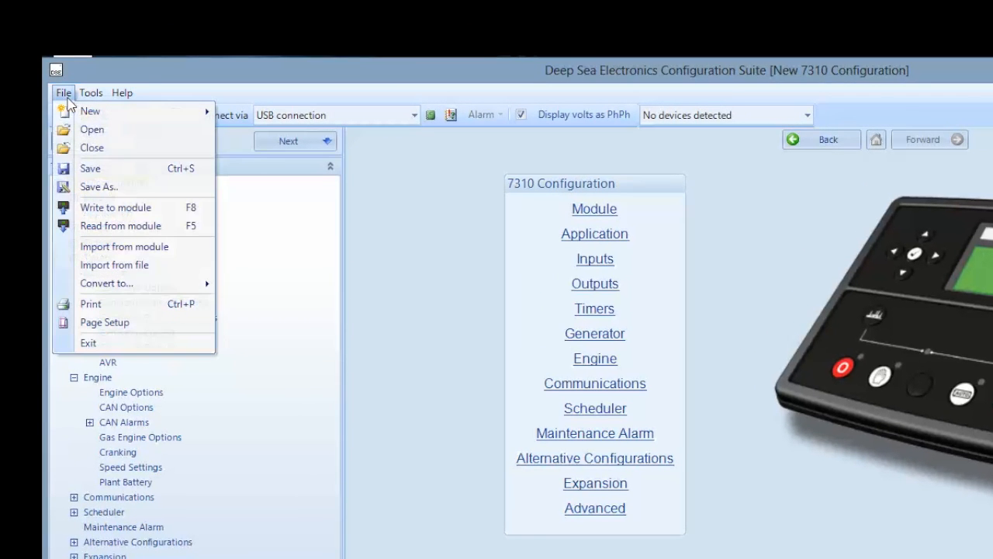
pyautogui.moveTo(99, 187)
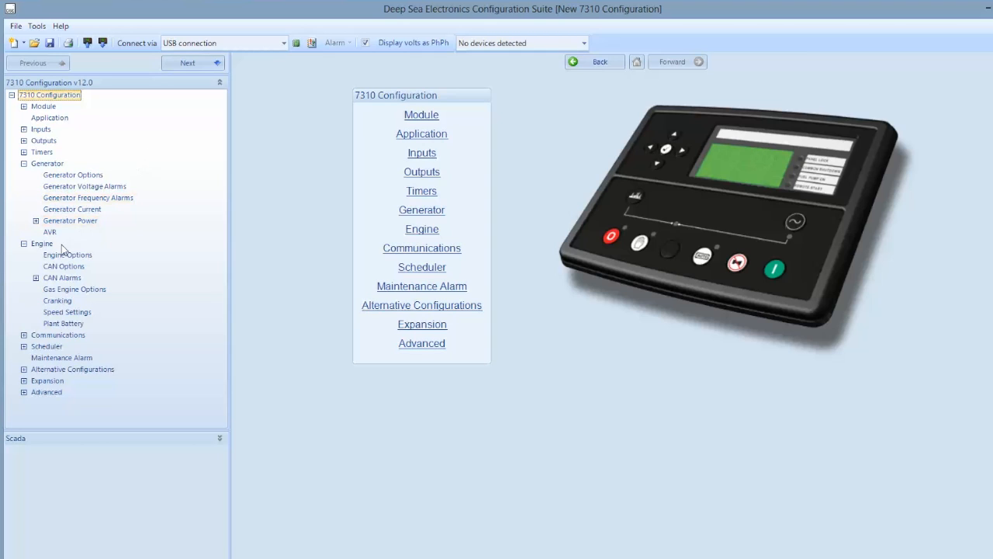
# Step: Browse the Engine section, peek at Engine Options, and return to the Engine overview
pyautogui.click(42, 242)
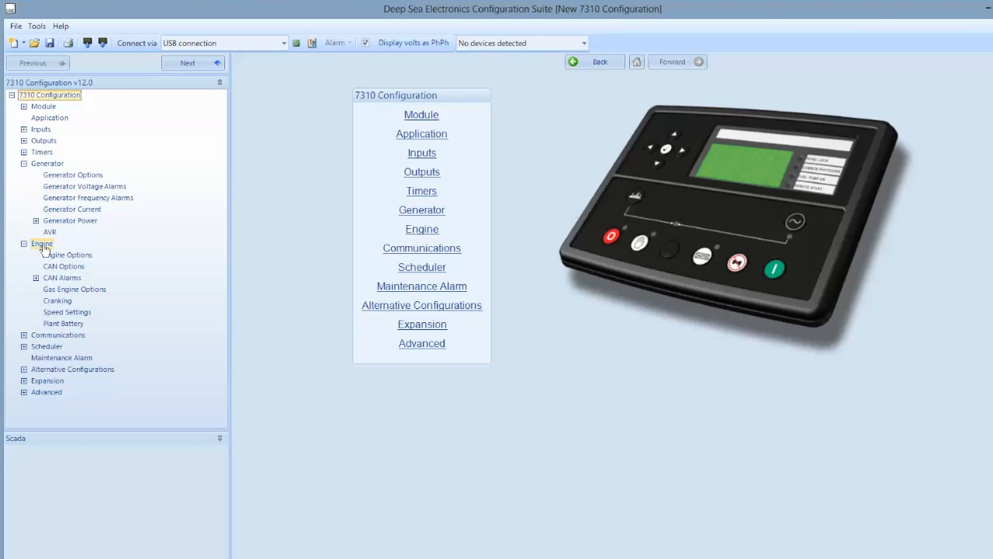
pyautogui.click(42, 242)
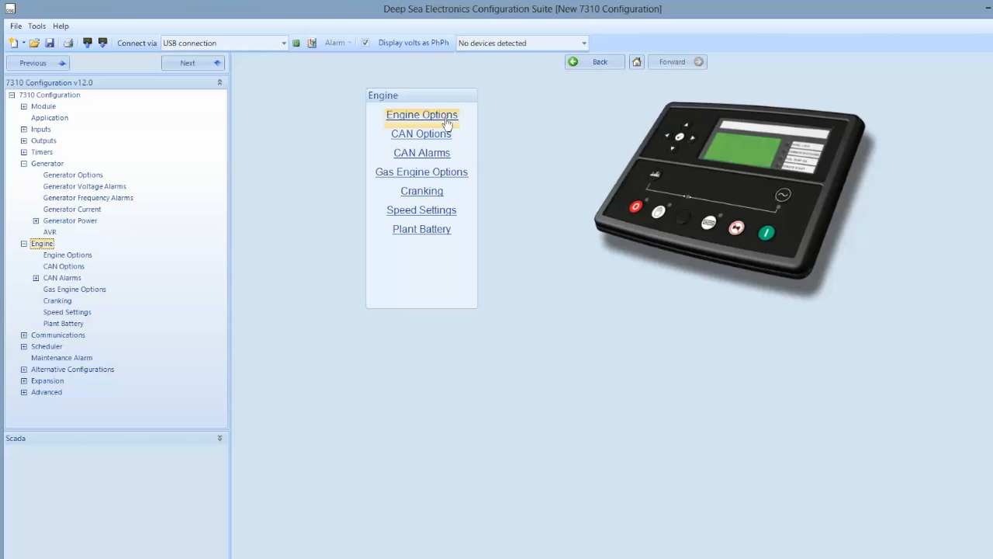
pyautogui.click(422, 115)
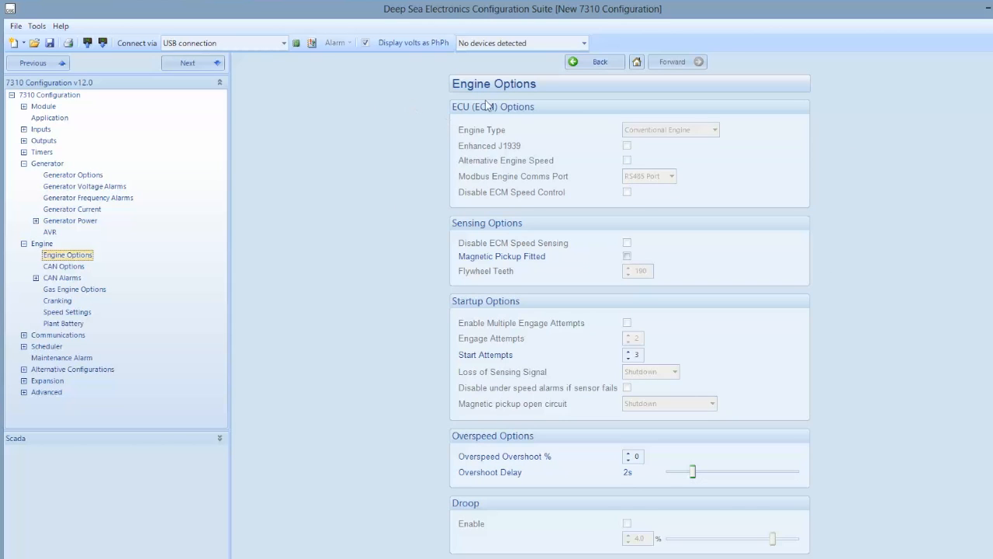
pyautogui.click(42, 242)
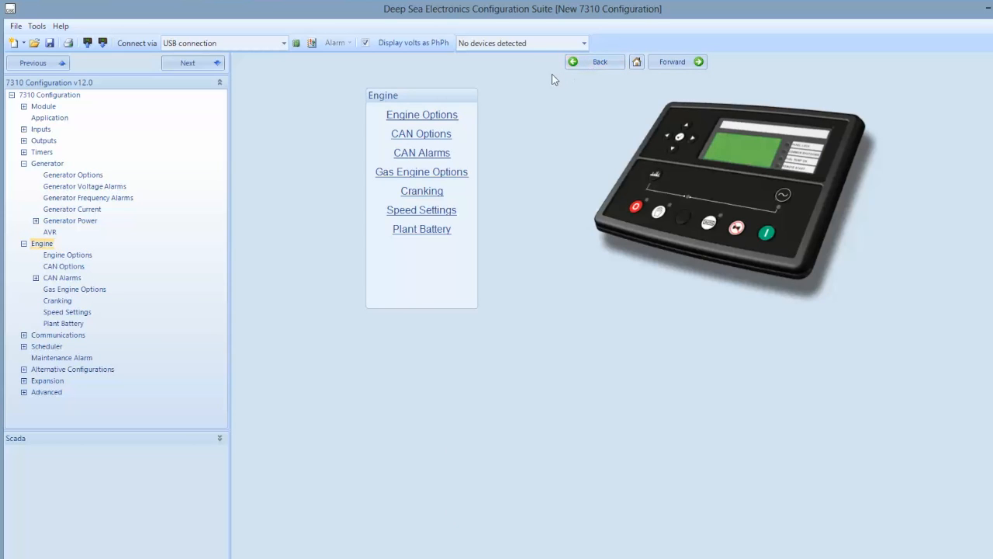
pyautogui.moveTo(540, 81)
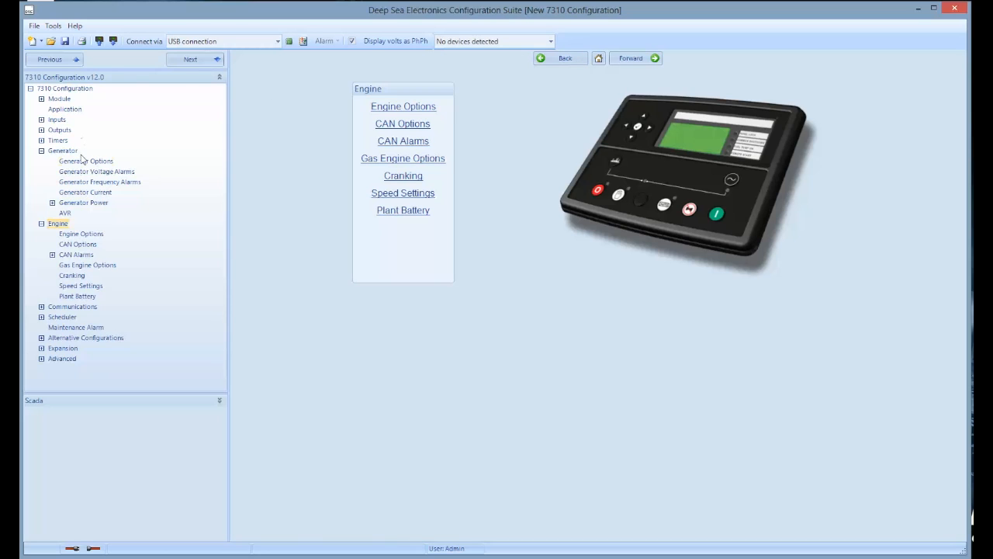
# Step: Set the Generator Options AC system to 2 Phase 3 Wire
pyautogui.click(62, 151)
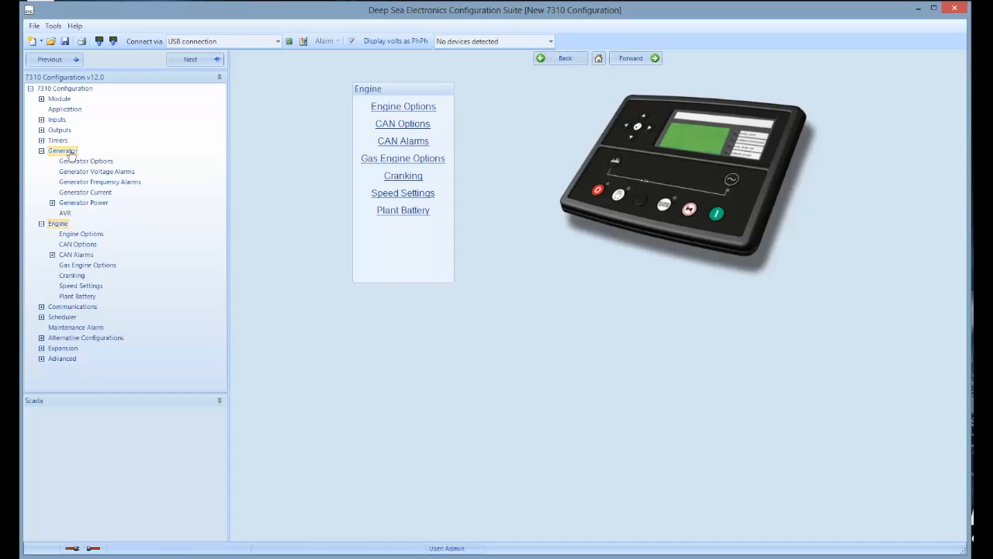
pyautogui.click(62, 151)
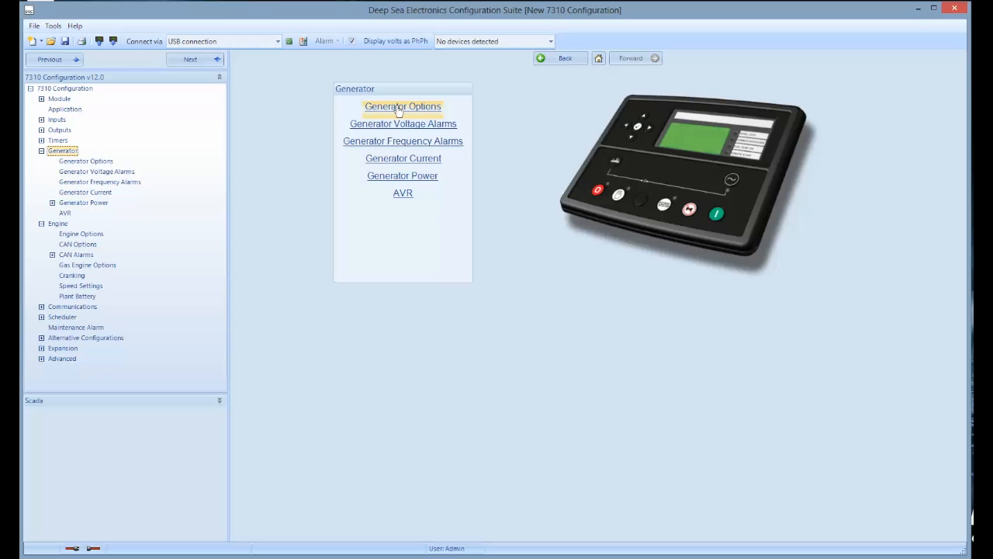
pyautogui.click(402, 105)
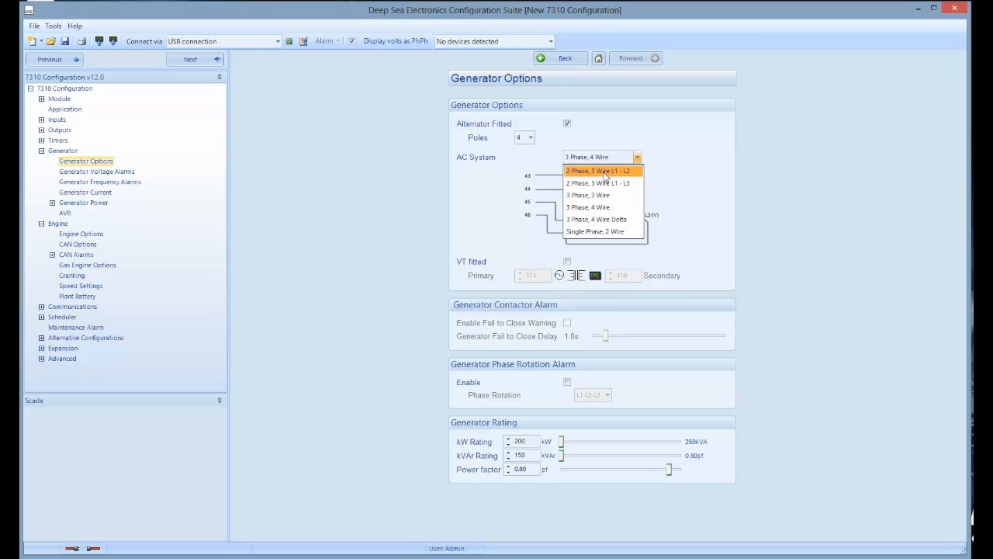
pyautogui.click(600, 169)
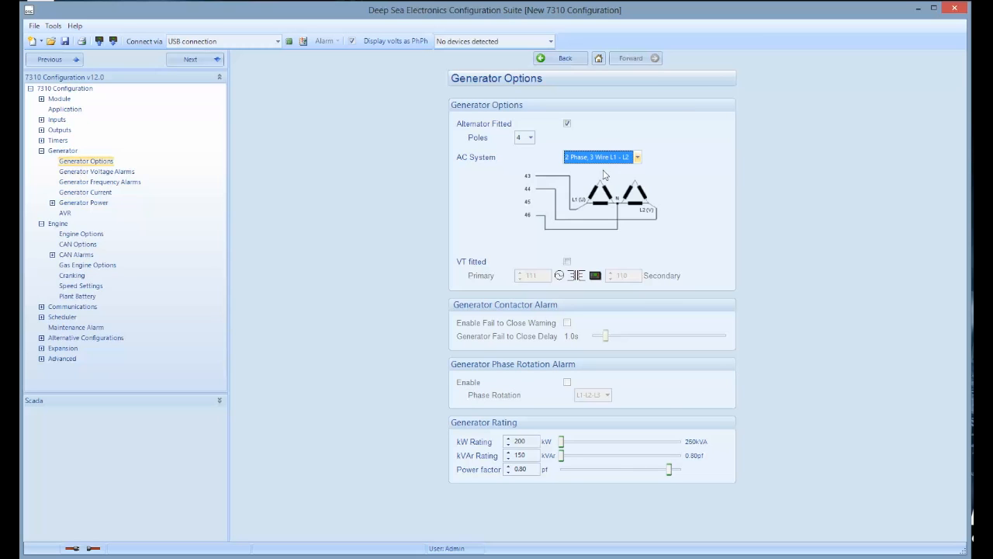
# Step: Review Generator Voltage Alarms, Generator Frequency Alarms and Alternative Configurations pages
pyautogui.click(96, 170)
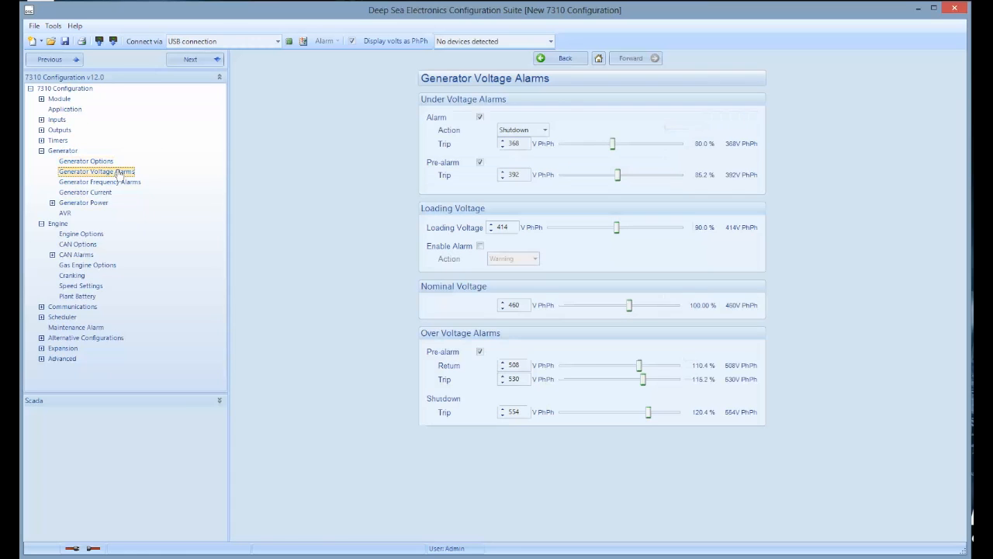
pyautogui.moveTo(428, 122)
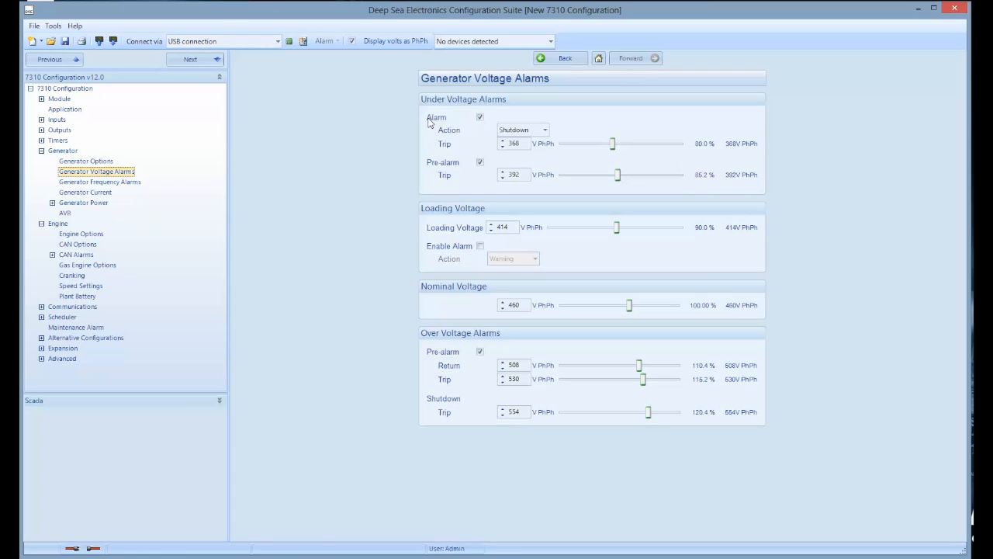
pyautogui.moveTo(388, 242)
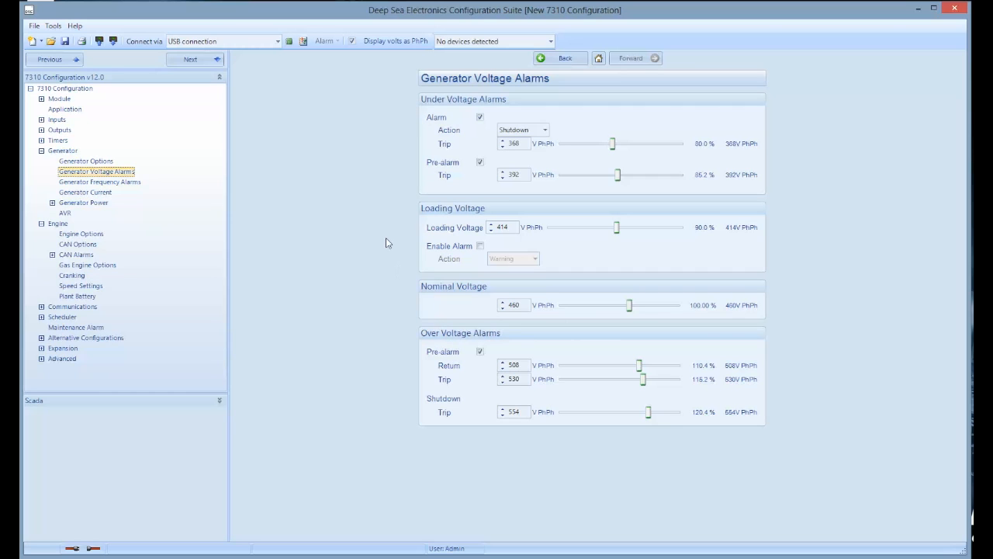
pyautogui.click(100, 181)
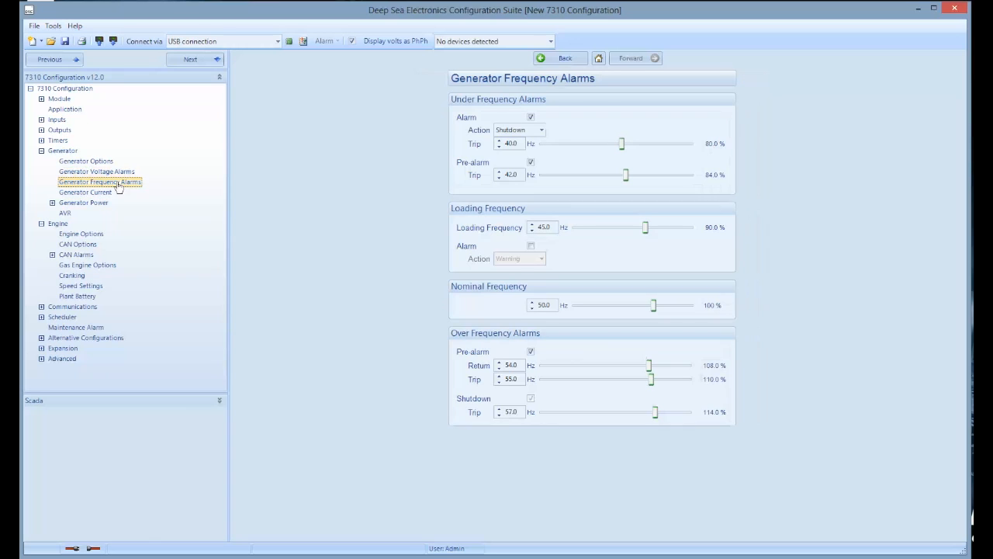
pyautogui.moveTo(428, 154)
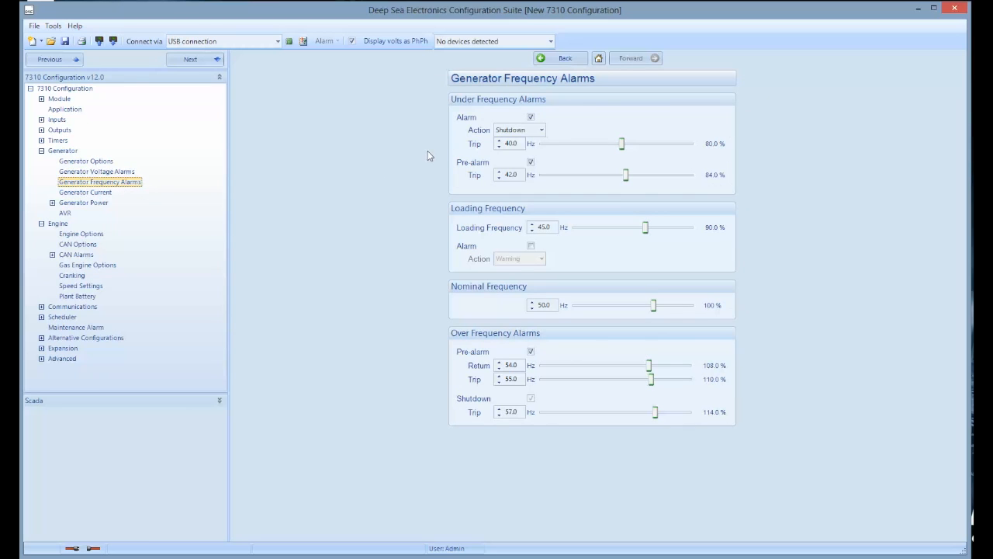
pyautogui.click(85, 192)
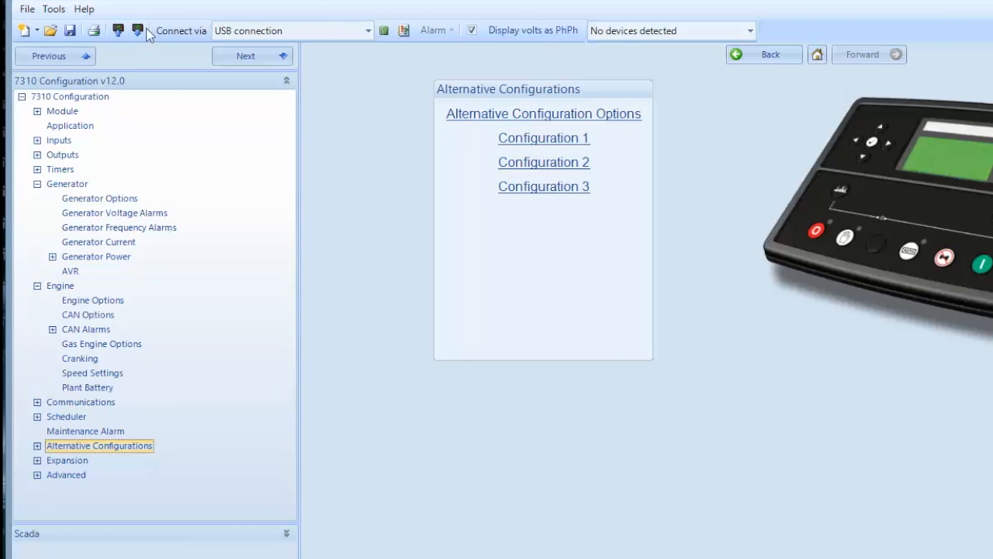
pyautogui.moveTo(136, 31)
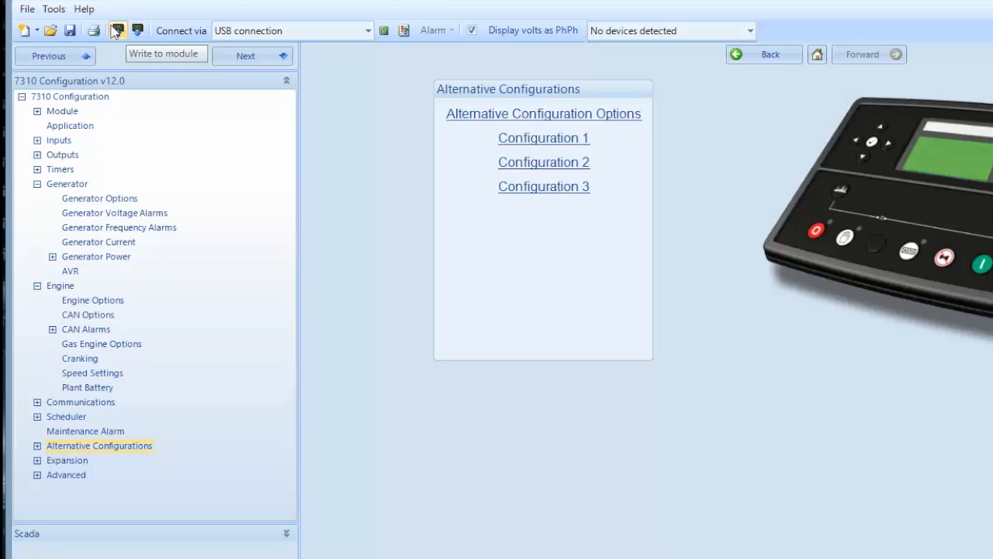
pyautogui.moveTo(118, 31)
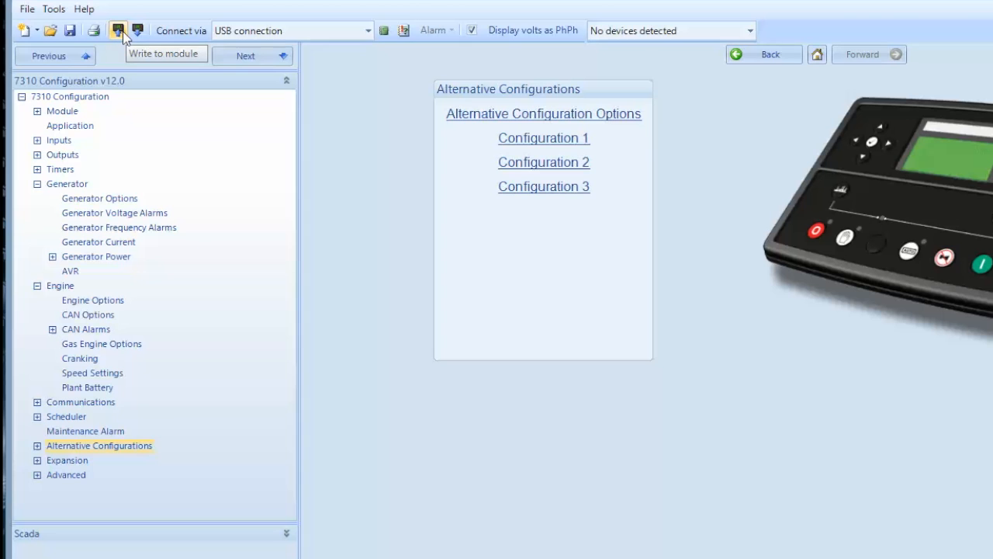
# Step: Attempt Write to module and dismiss the connect-a-module warning
pyautogui.click(118, 31)
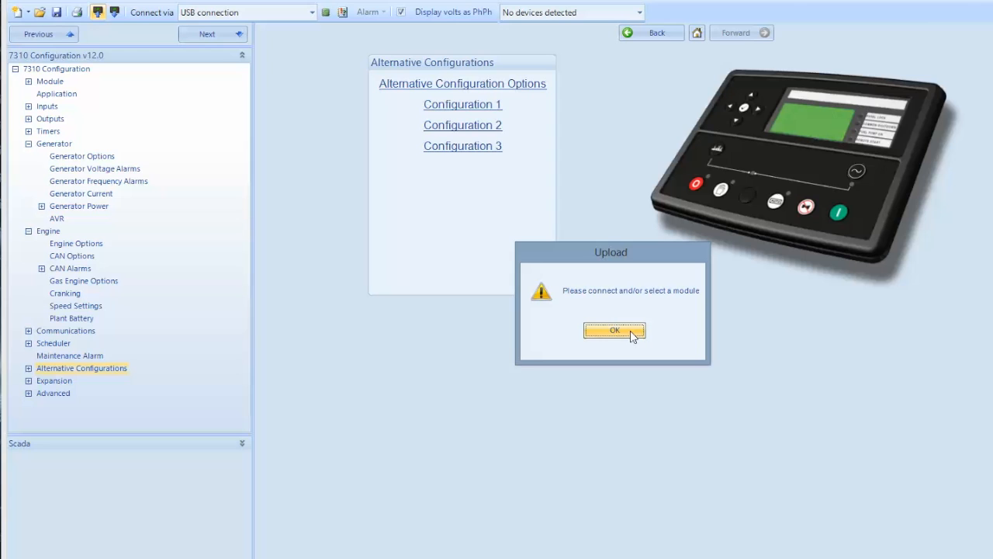
pyautogui.click(615, 330)
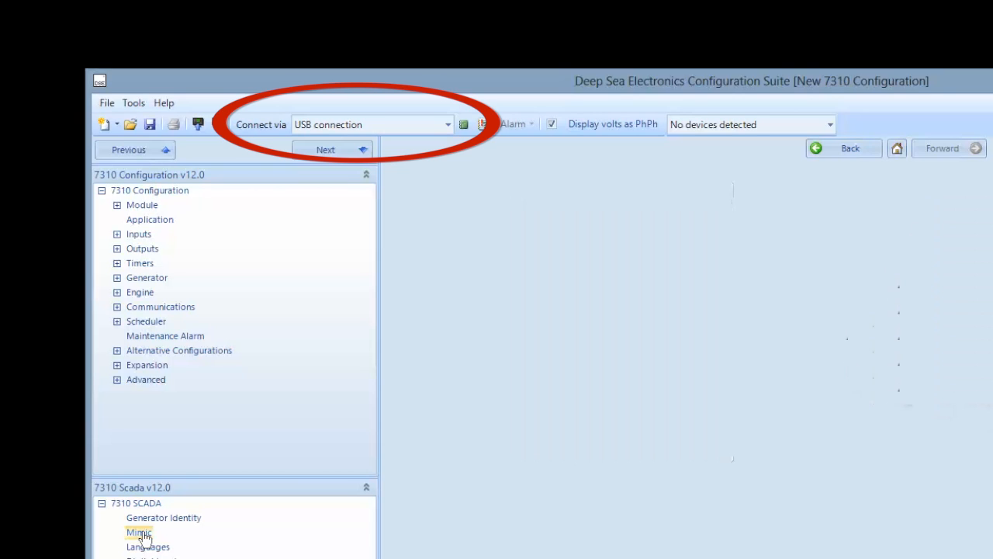
# Step: Show the 7310 SCADA Mimic page with the module's front panel
pyautogui.click(138, 531)
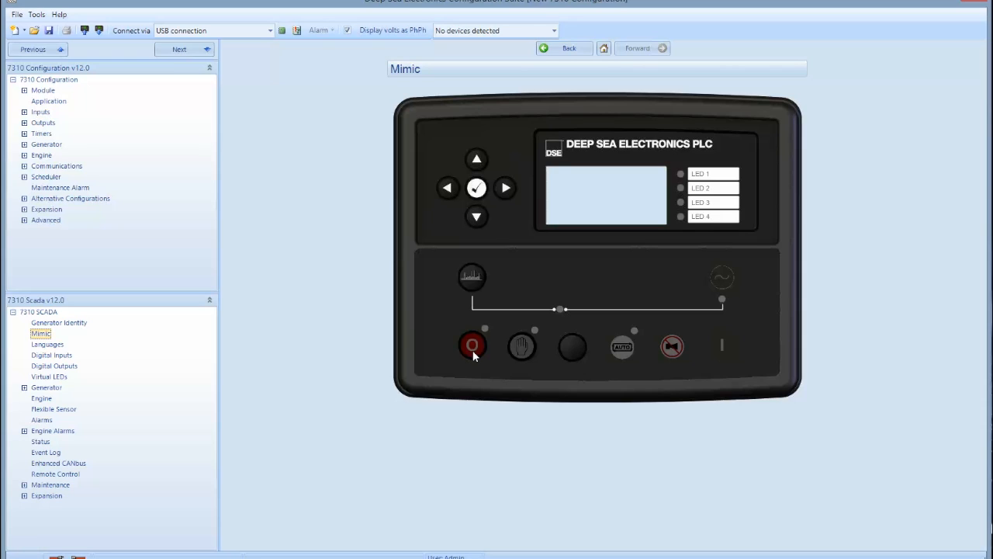
pyautogui.moveTo(84, 400)
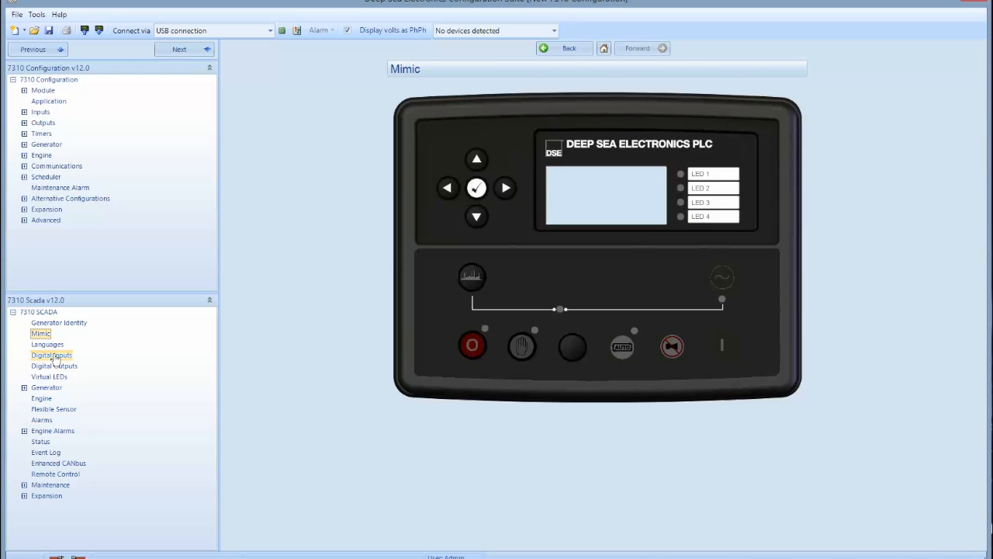
# Step: Review the Digital Outputs state, then the generator frequency/voltage/current and Power readings in SCADA
pyautogui.click(54, 366)
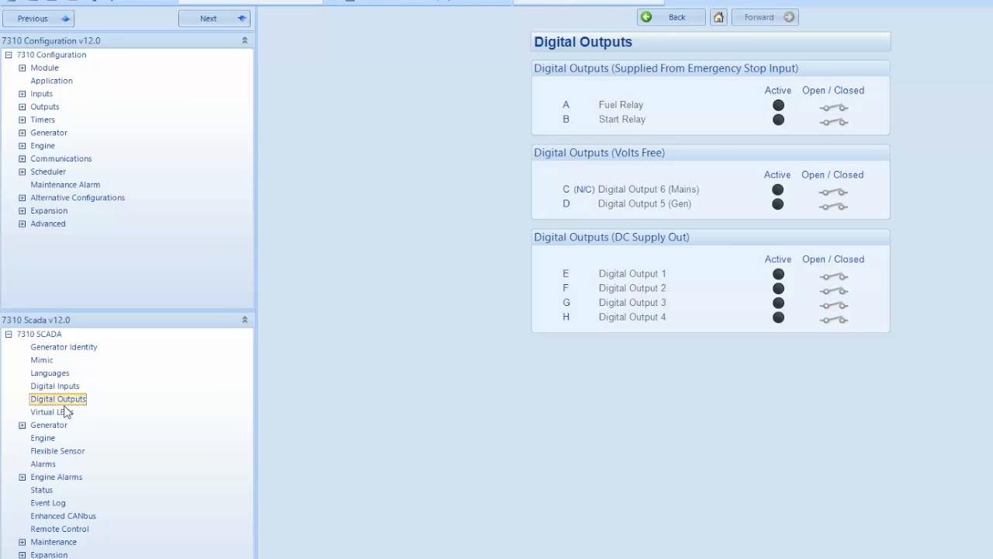
pyautogui.moveTo(58, 450)
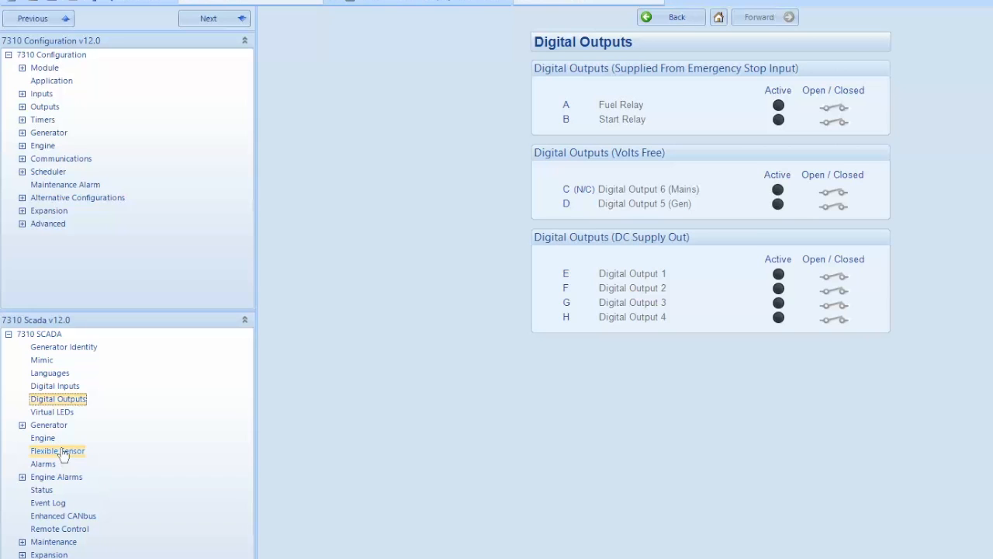
pyautogui.click(48, 426)
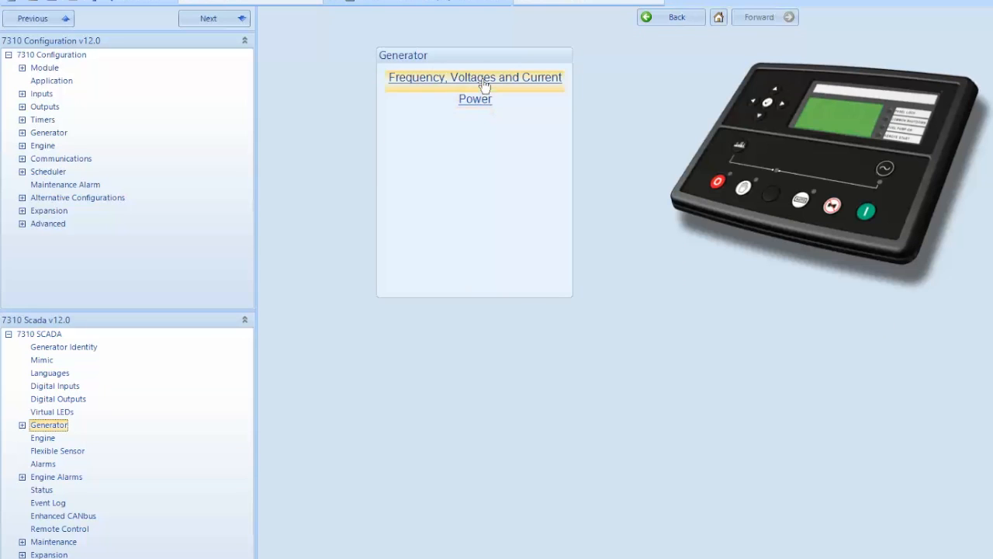
pyautogui.click(475, 77)
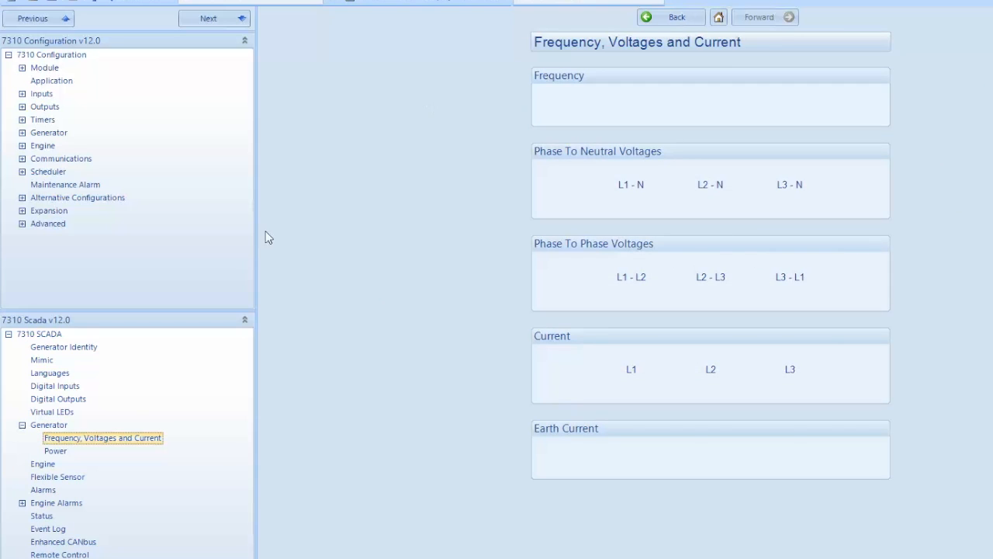
pyautogui.click(54, 450)
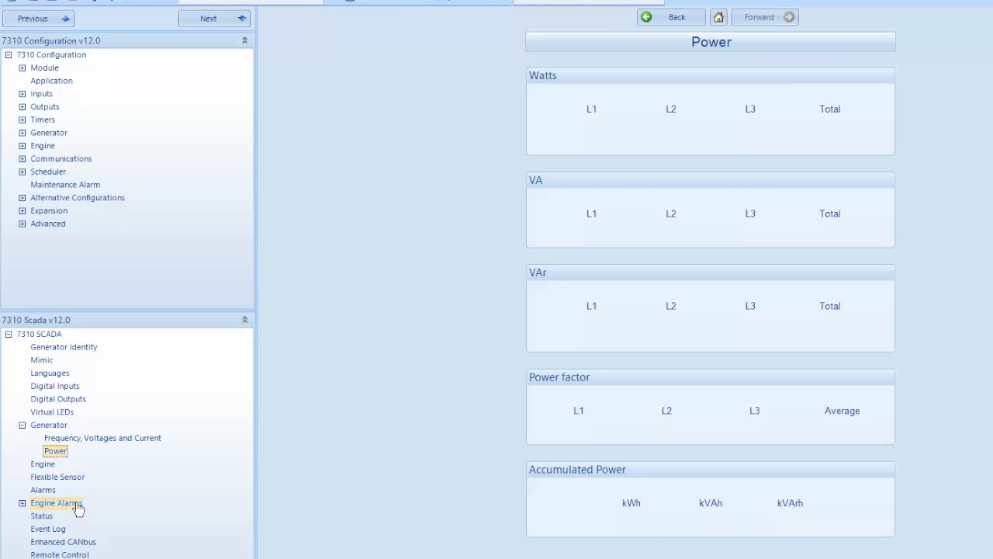
# Step: Go to the Engine Alarms overview and show the Current Engine Alarms page
pyautogui.click(54, 503)
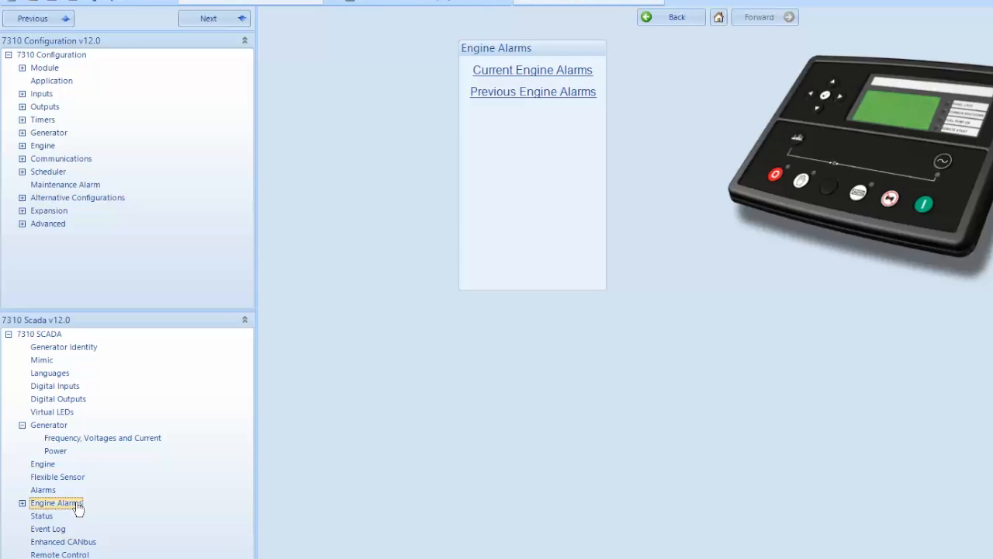
pyautogui.moveTo(91, 506)
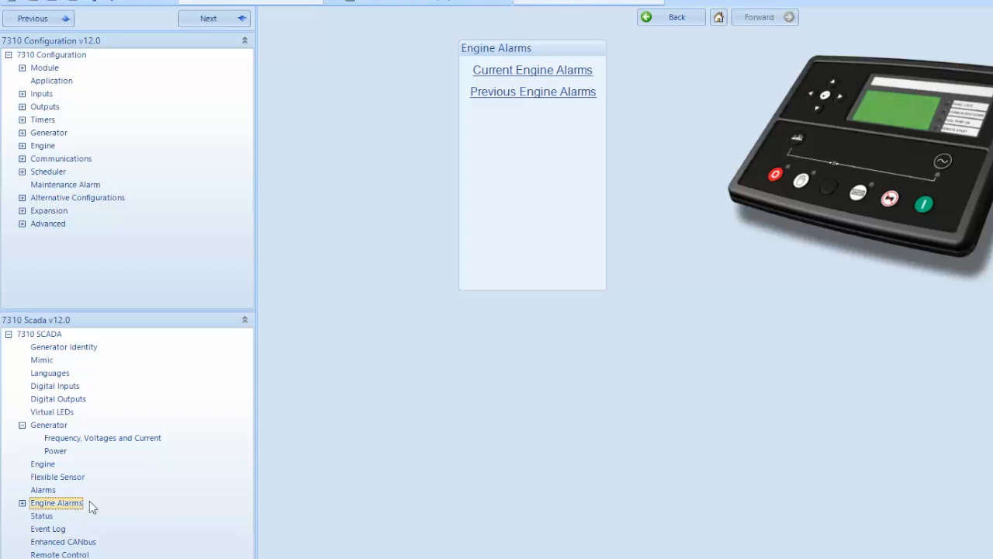
pyautogui.click(533, 70)
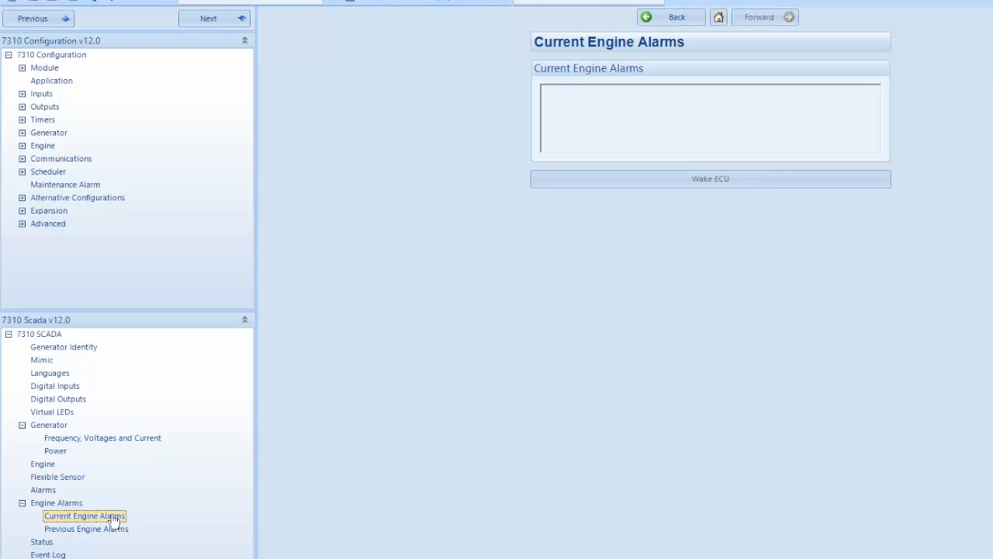
# Step: View the module Status page, then the Event Log with its Excel, CSV, PDF and print options
pyautogui.click(87, 527)
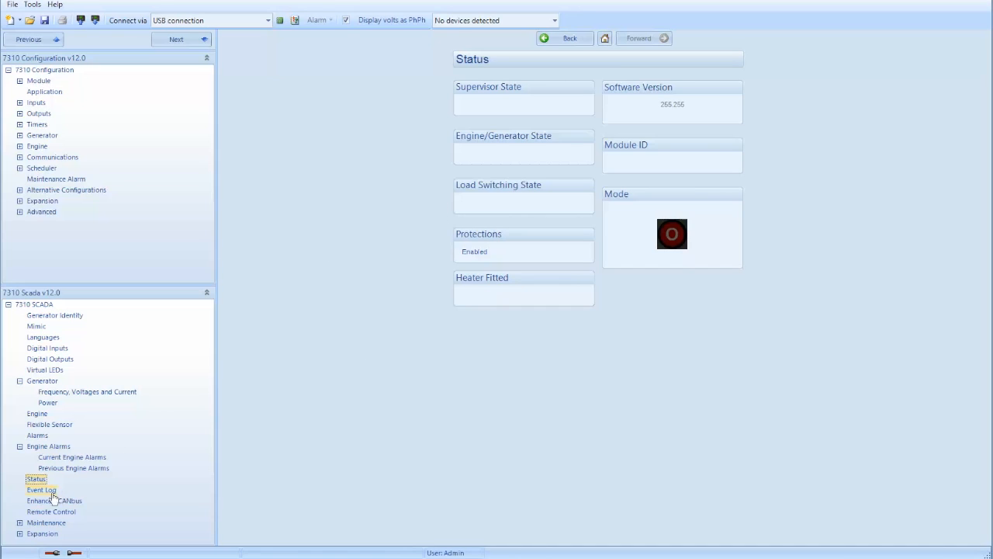
pyautogui.click(40, 490)
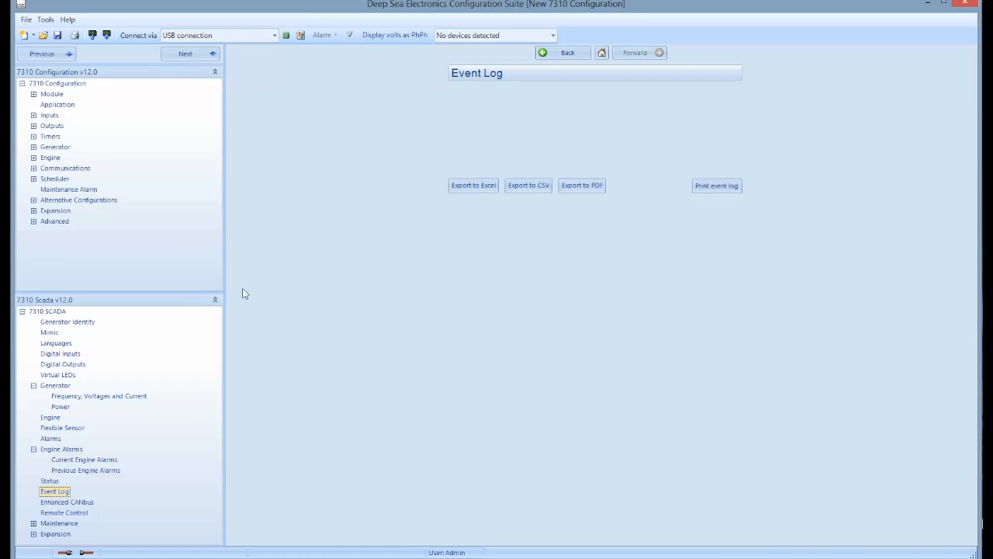
pyautogui.moveTo(59, 521)
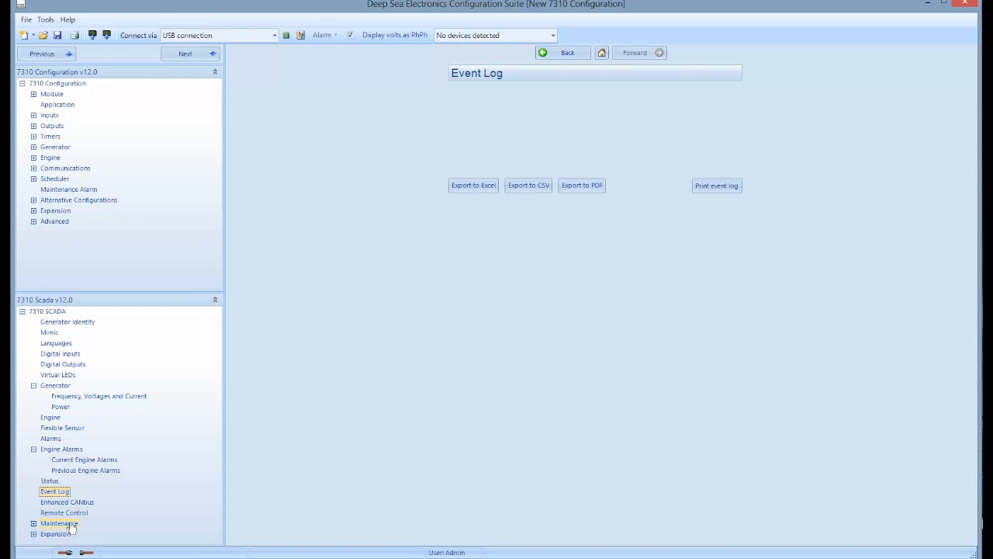
# Step: Go to SCADA Maintenance and show the Module PIN page with password and confirmation fields
pyautogui.click(59, 522)
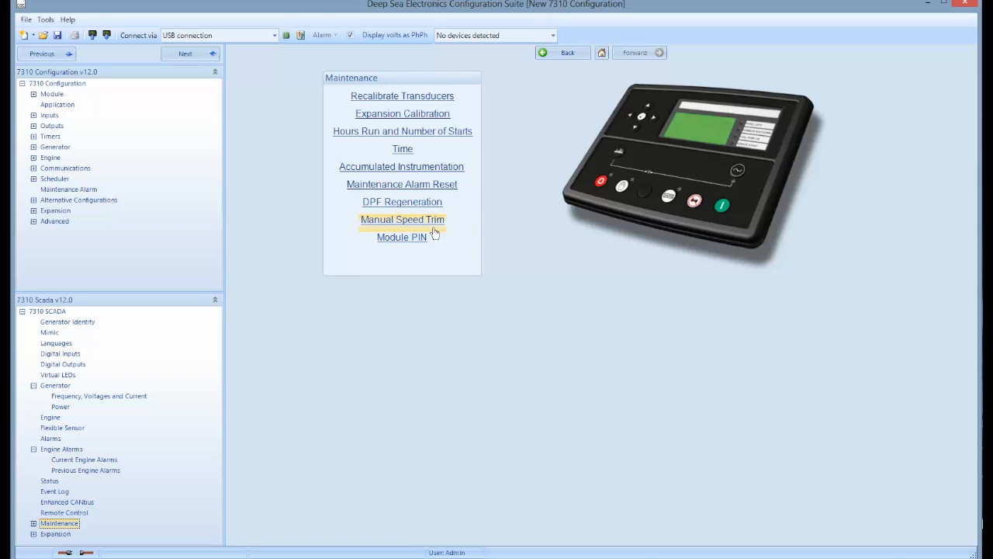
pyautogui.moveTo(400, 236)
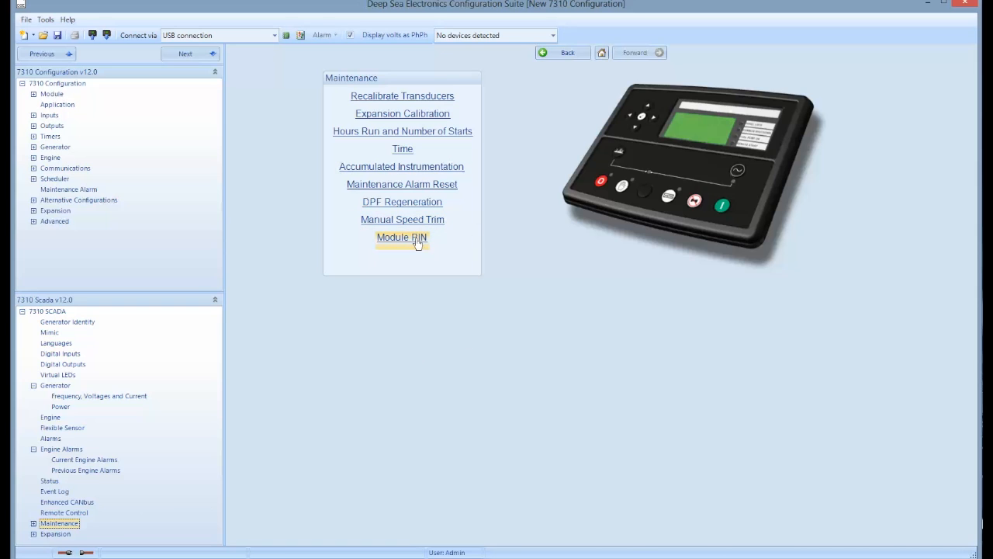
pyautogui.click(402, 236)
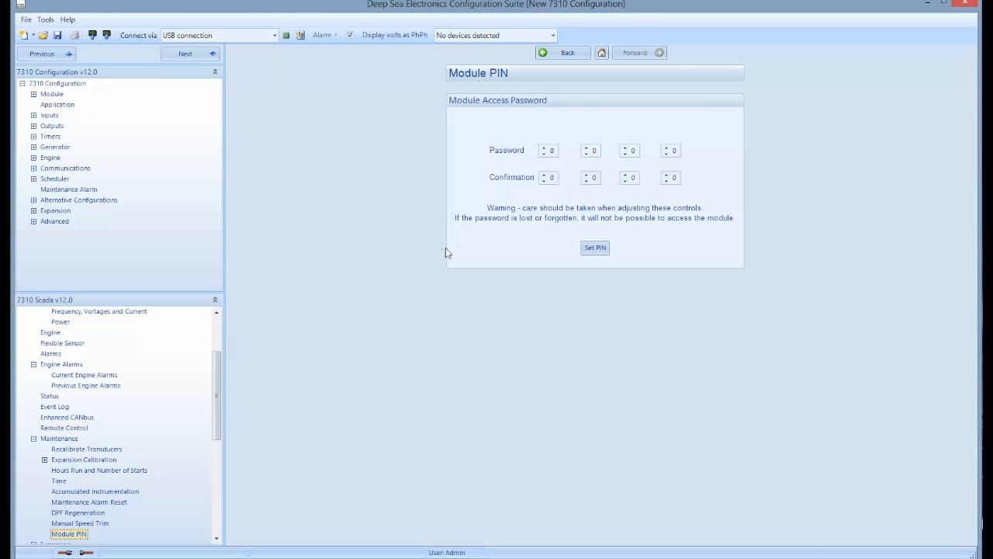
pyautogui.moveTo(580, 373)
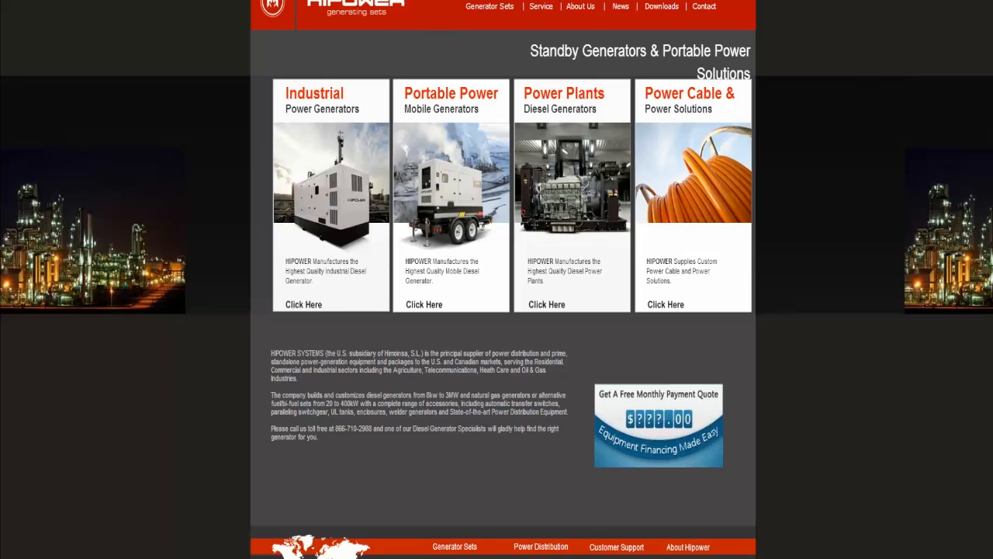
pyautogui.write('www.teamviewer.com/en/index.aspx')
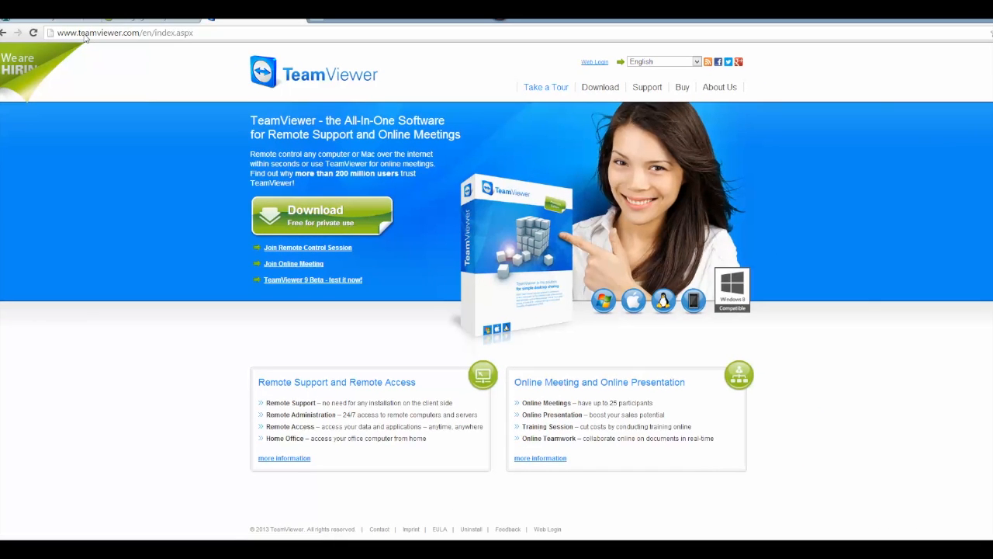
pyautogui.click(317, 216)
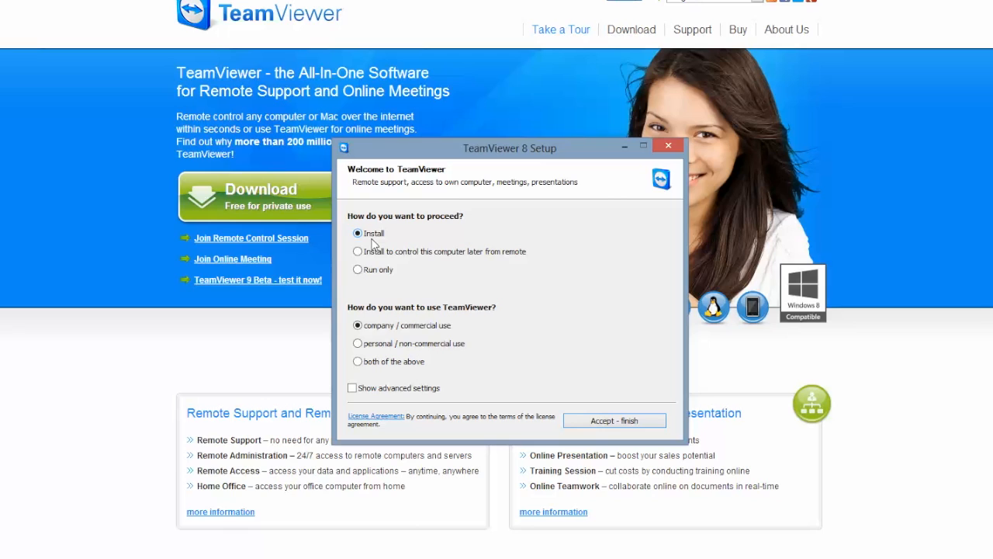
# Step: Install TeamViewer for personal non-commercial use, accepting the license so its ID and password show
pyautogui.click(357, 343)
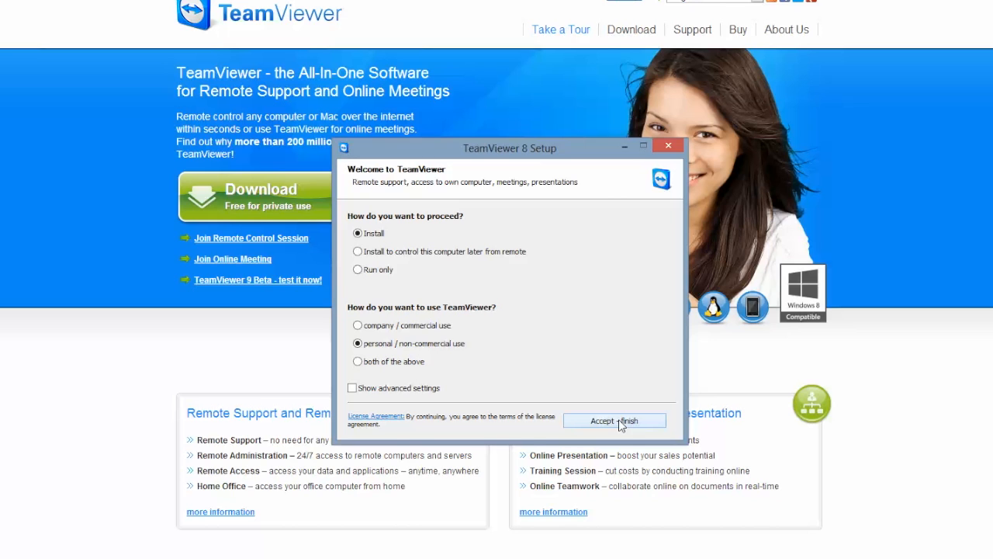
pyautogui.click(615, 419)
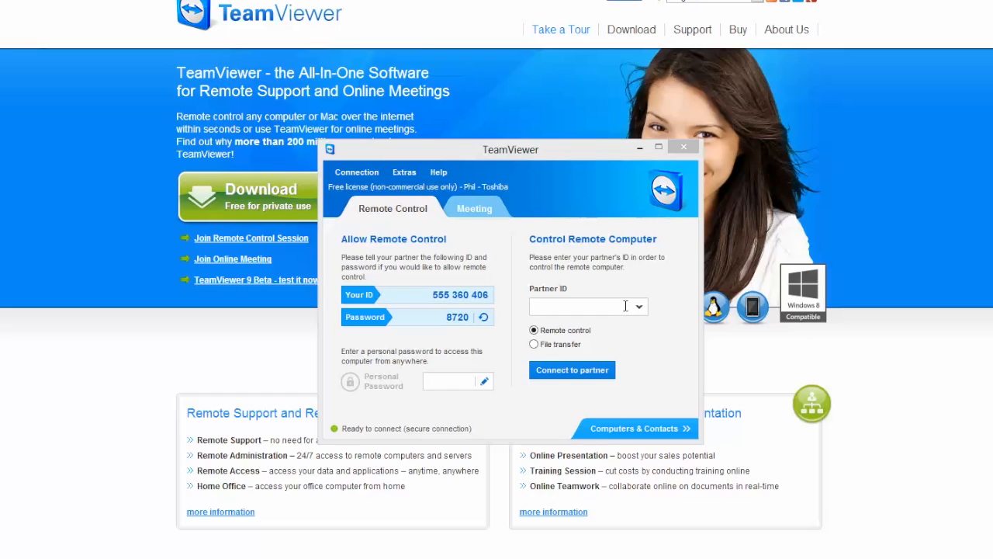
pyautogui.click(582, 306)
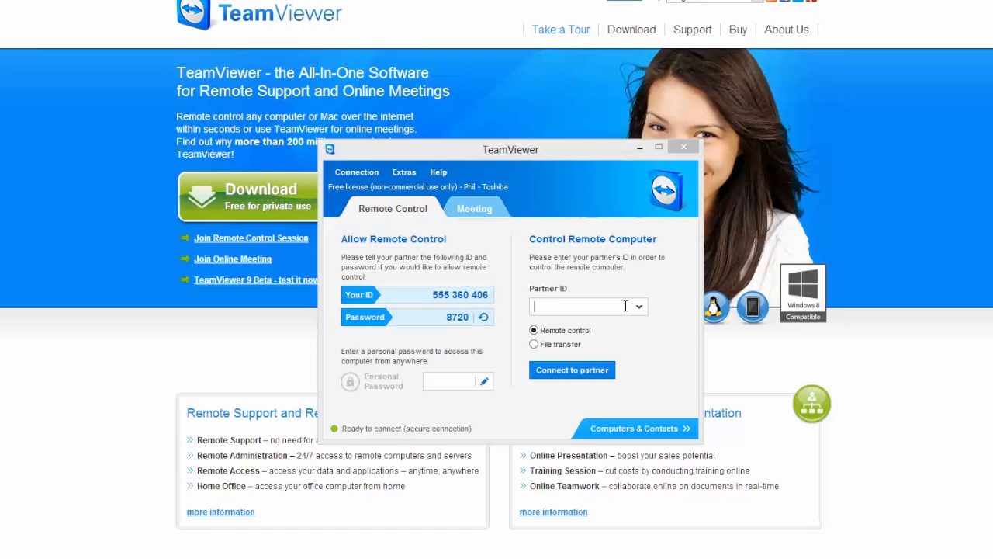
pyautogui.click(586, 306)
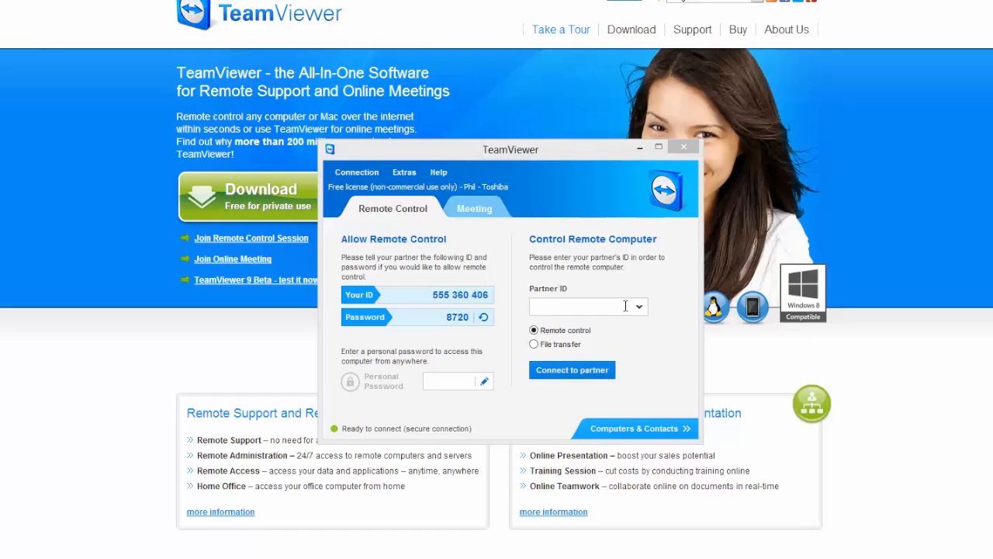
pyautogui.click(582, 305)
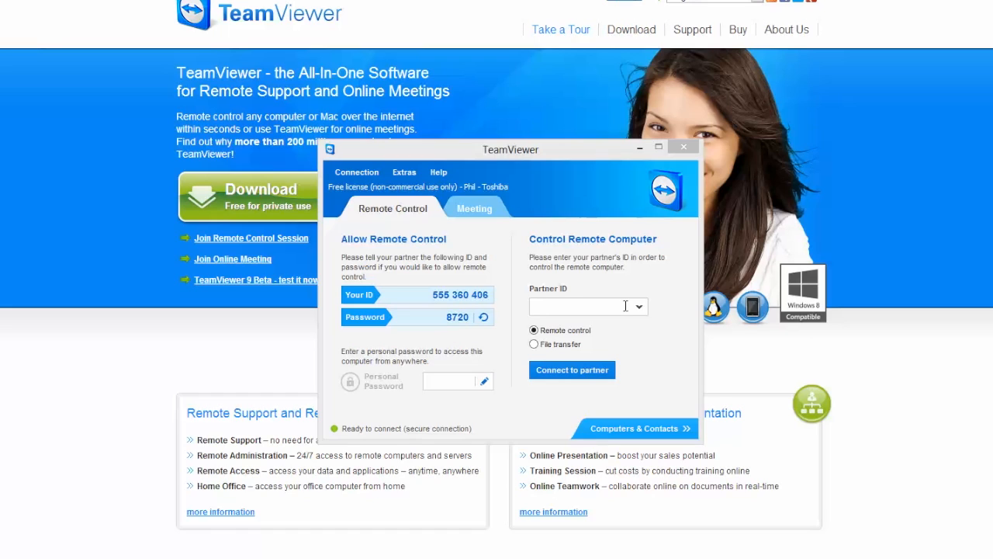
pyautogui.click(582, 306)
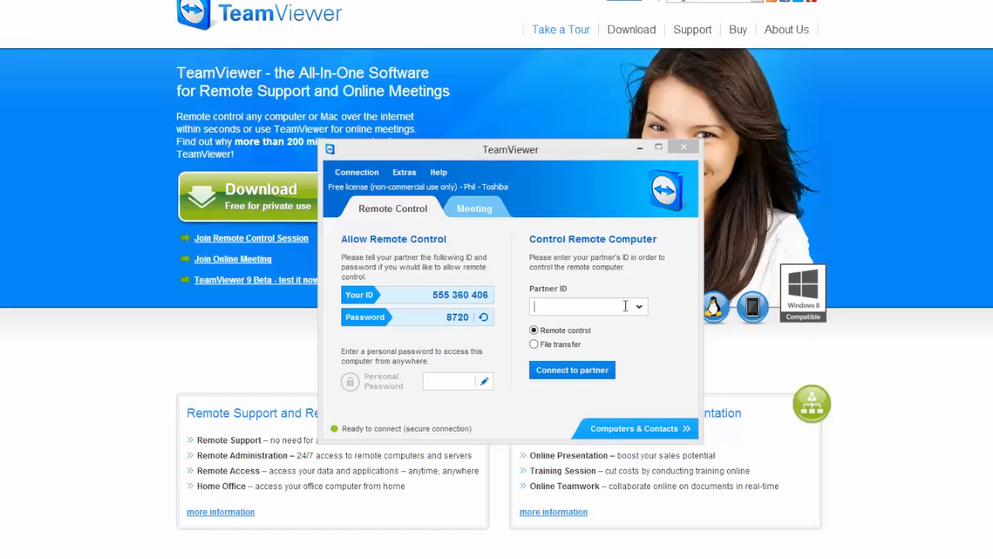